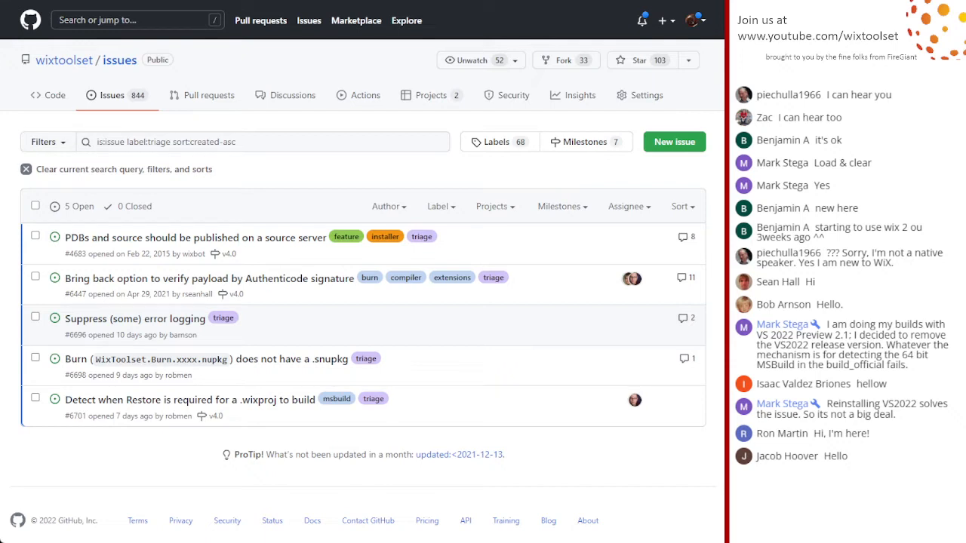
mouse_move(357, 187)
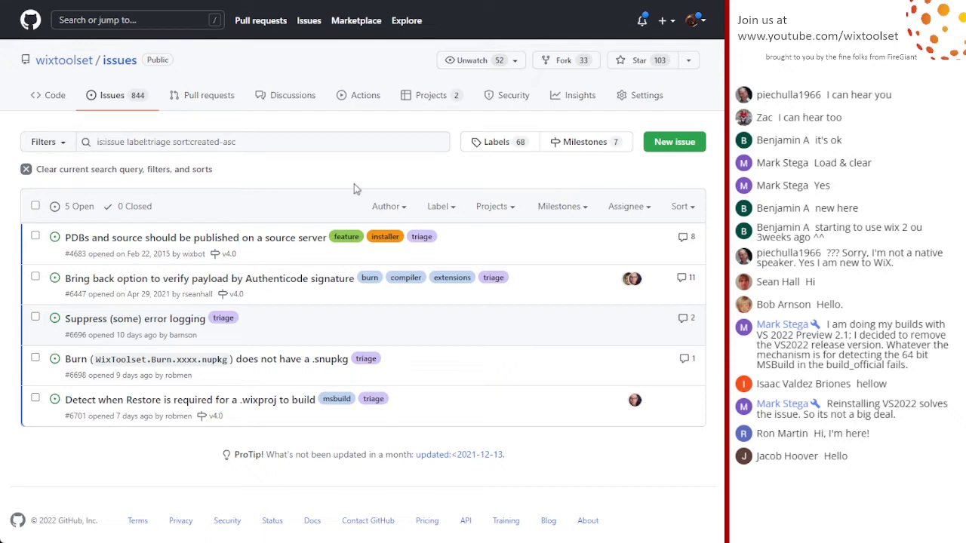
mouse_move(308, 197)
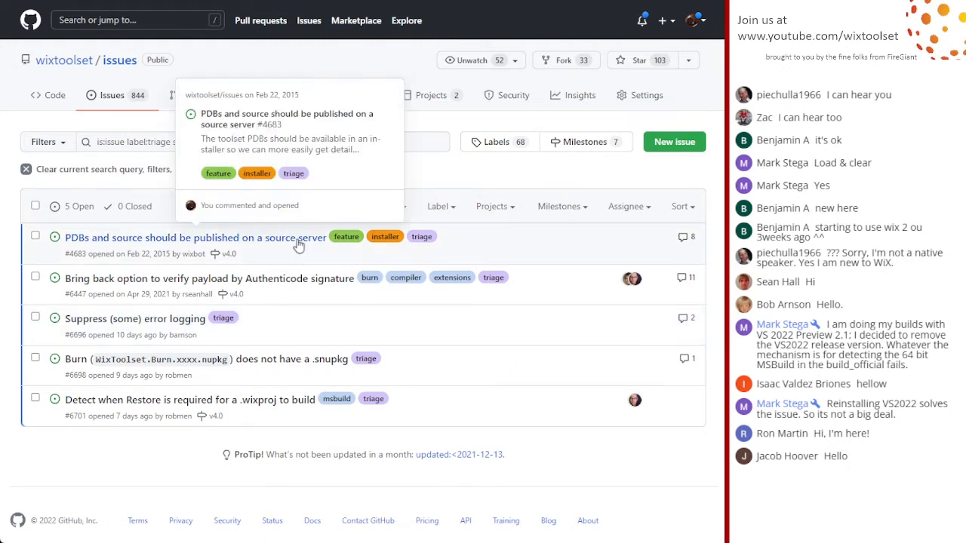
Open issue #4683 'PDBs and source should be published on a source server' and read its discussion.
click(195, 237)
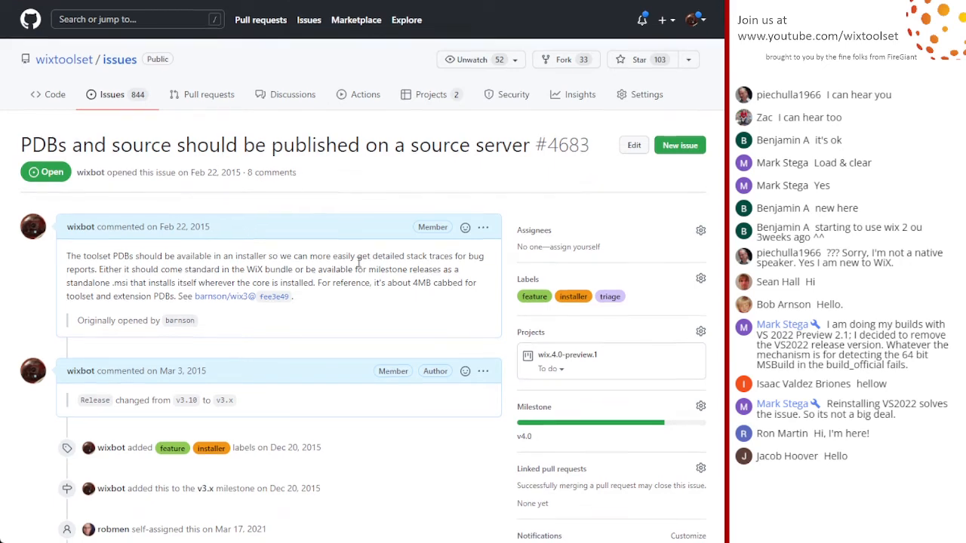
scroll(down, 3)
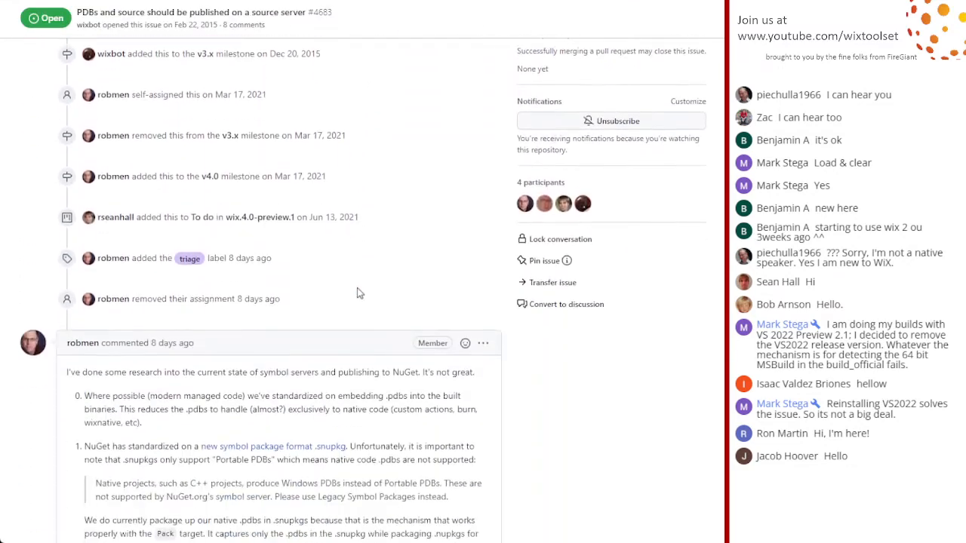
scroll(down, 3)
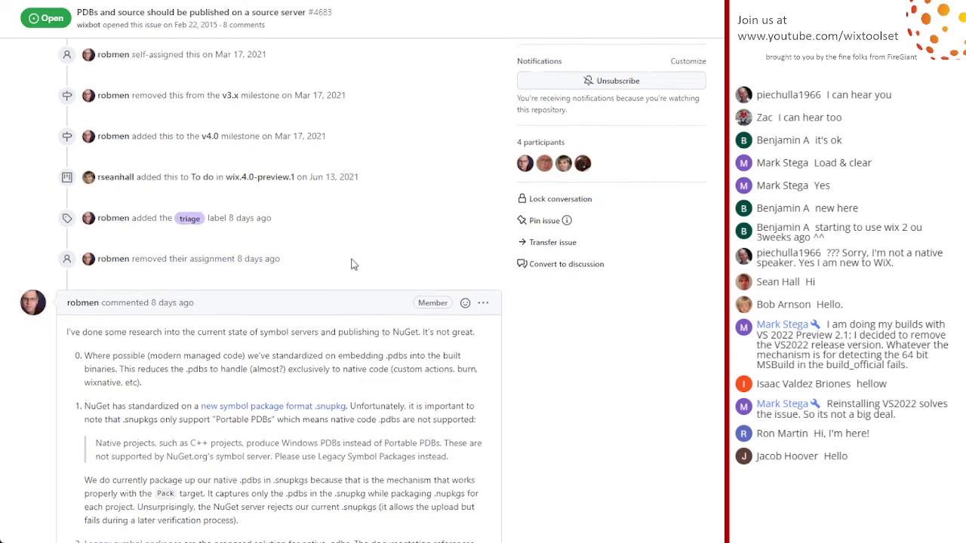
scroll(down, 3)
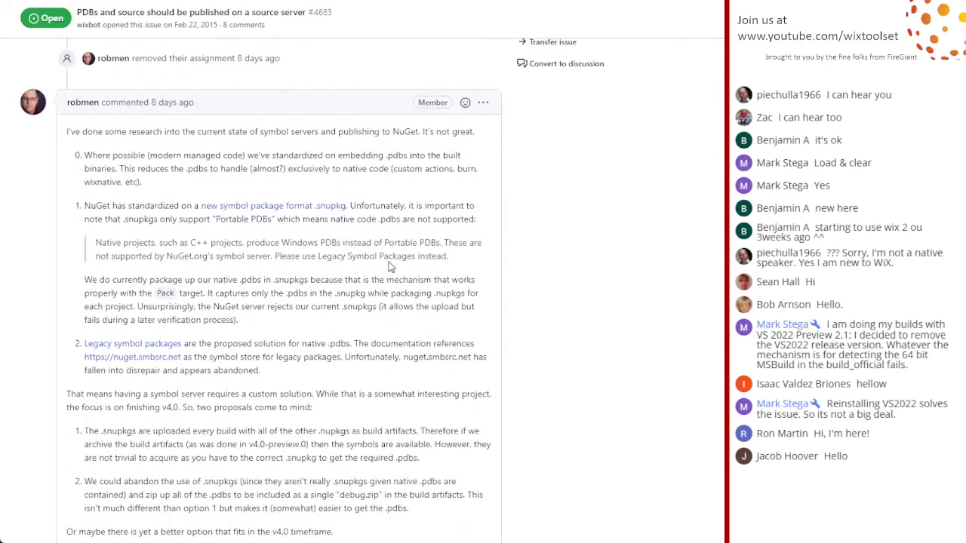
scroll(down, 3)
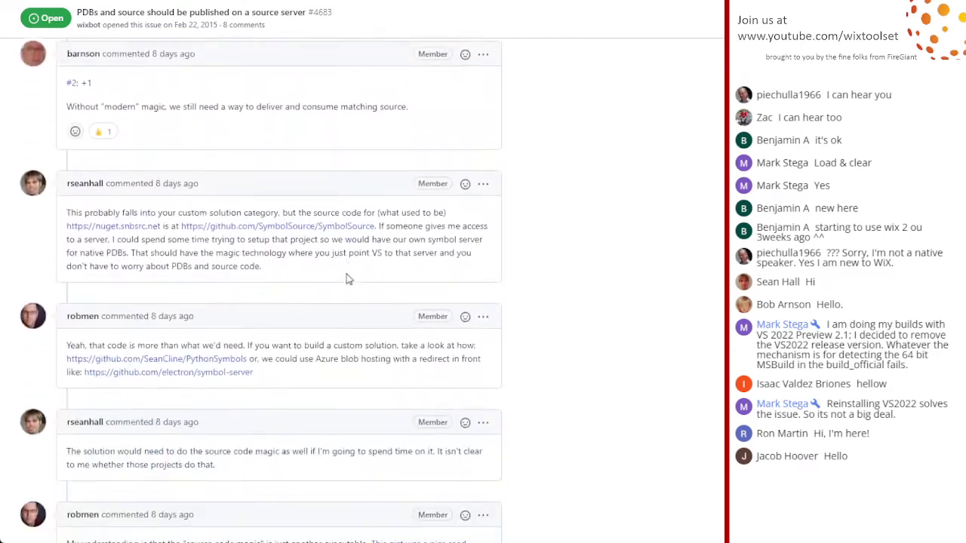
scroll(down, 3)
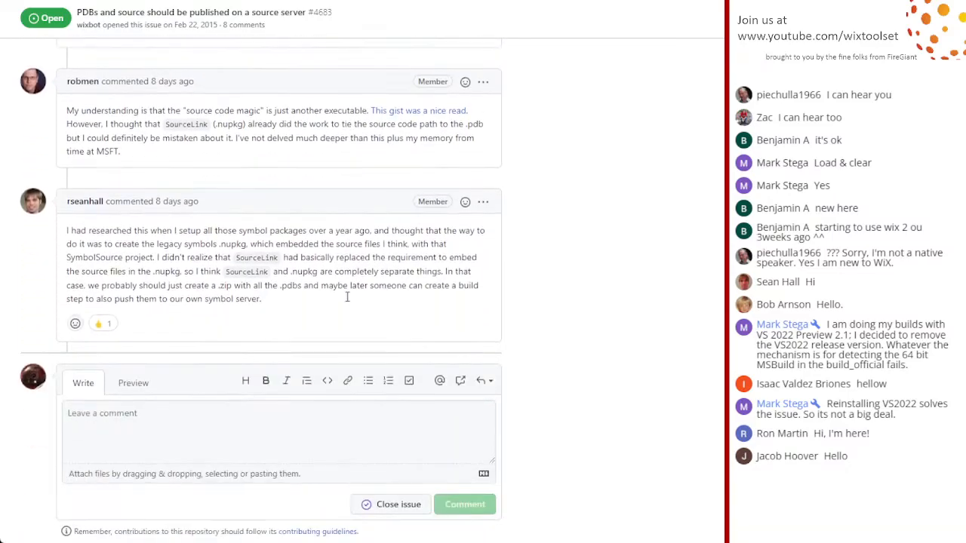
scroll(down, 3)
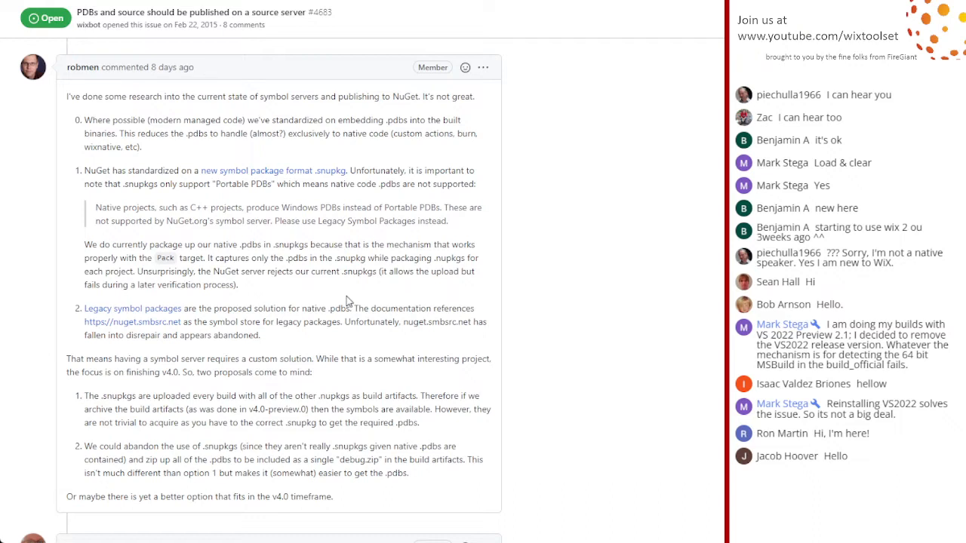
mouse_move(124, 329)
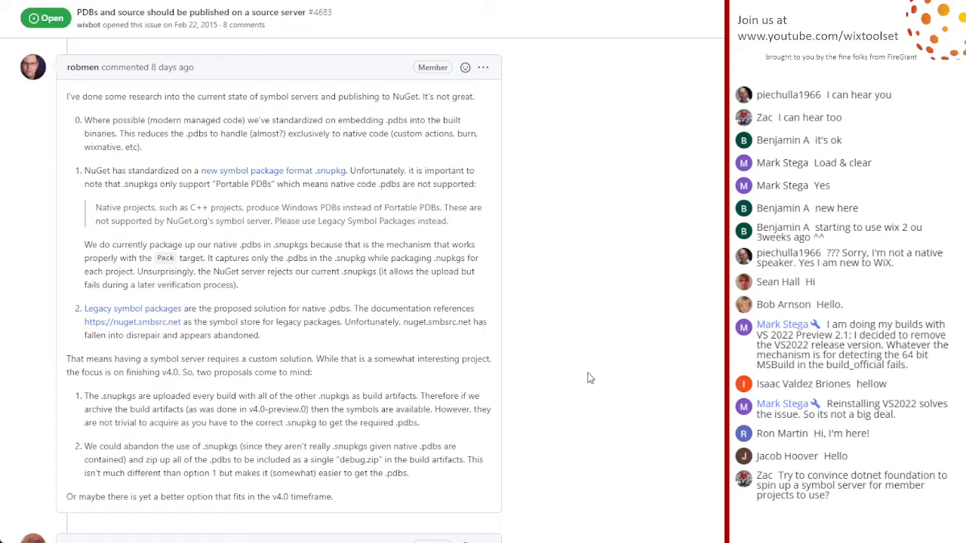
Read the later comments of #4683 and return to robmen's research comment on symbol servers and NuGet.
scroll(down, 3)
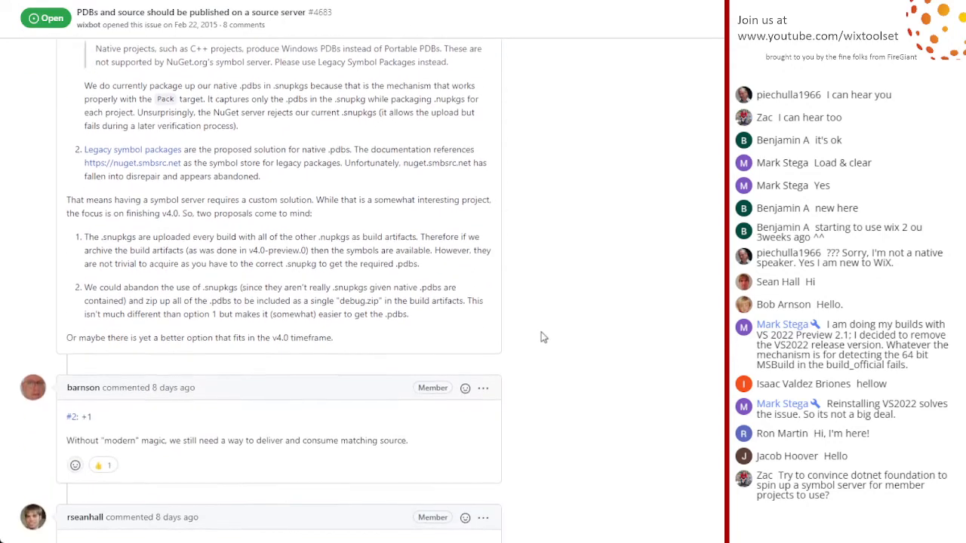
scroll(down, 3)
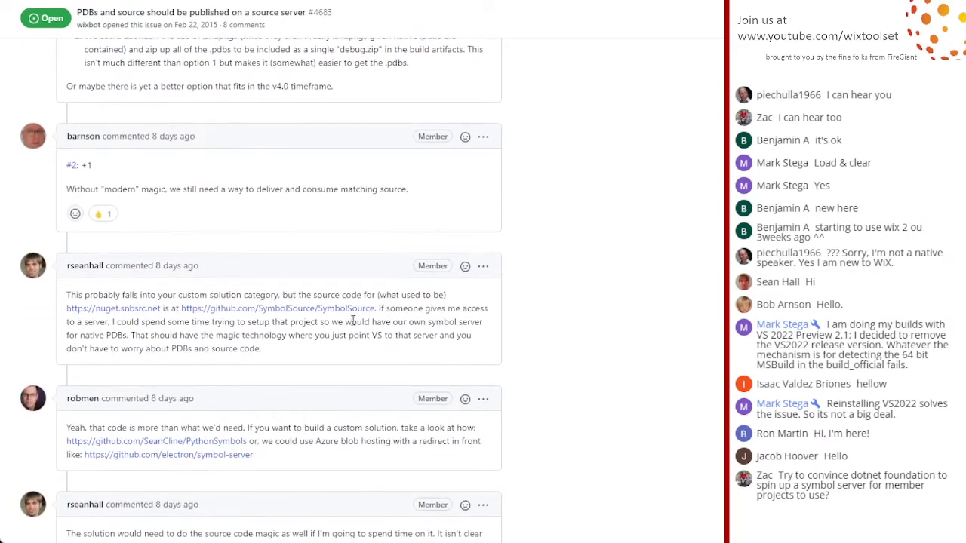
scroll(down, 3)
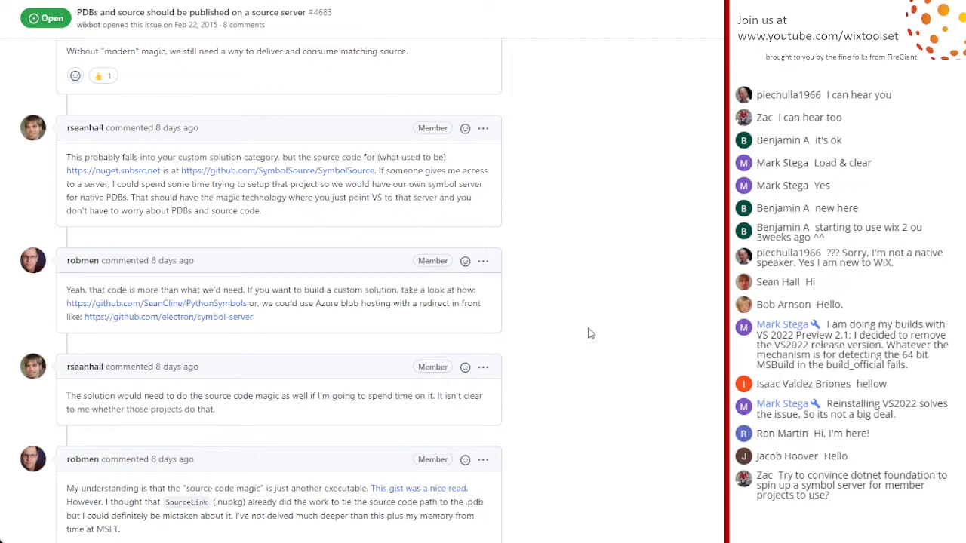
scroll(down, 3)
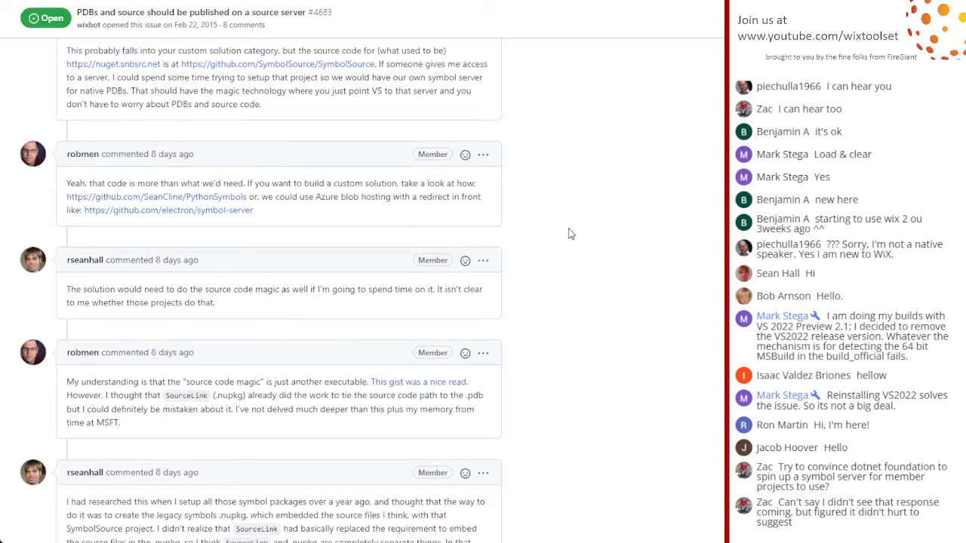
scroll(down, 3)
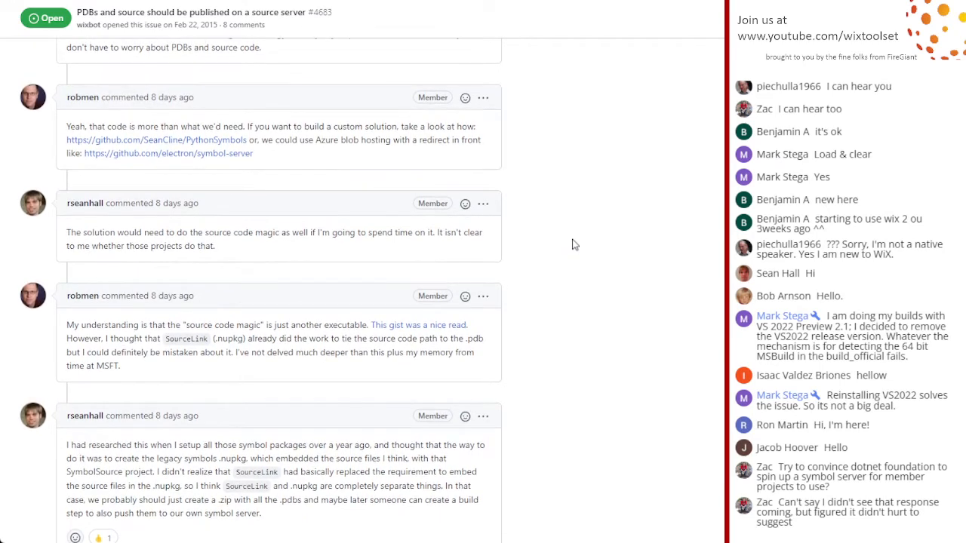
scroll(down, 3)
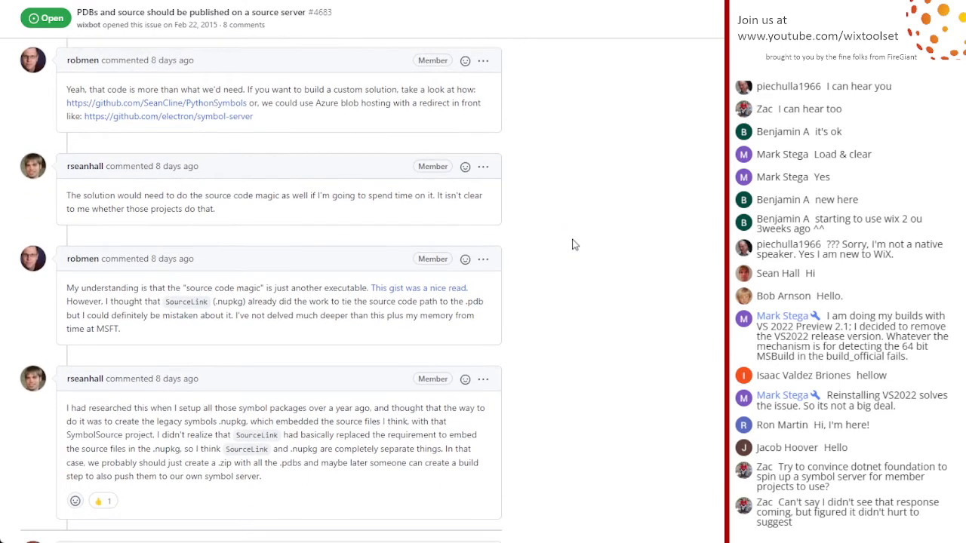
scroll(up, 3)
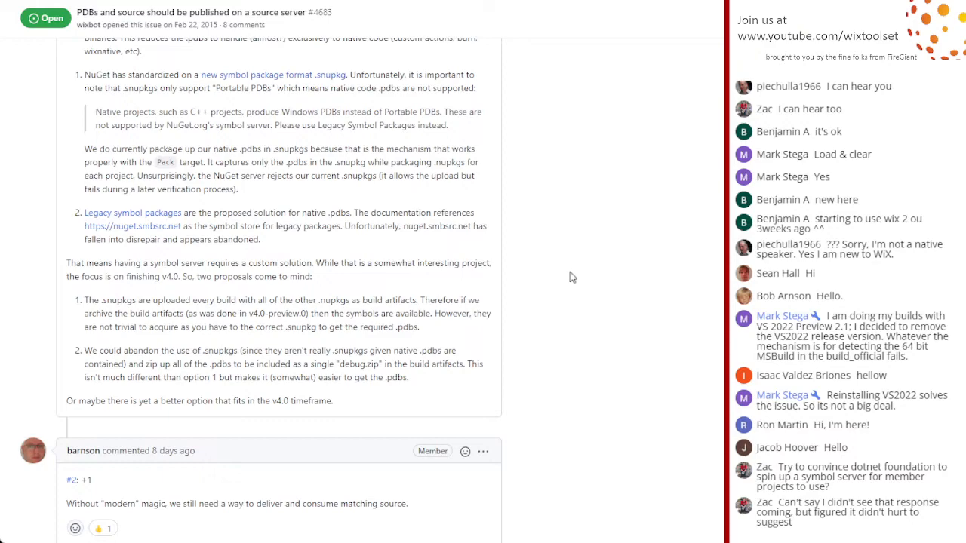
scroll(up, 3)
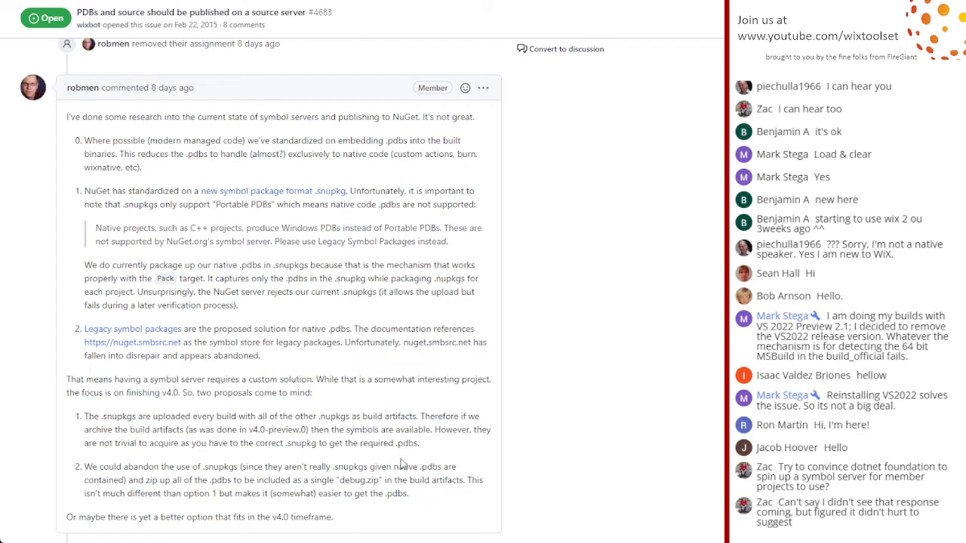
mouse_move(555, 383)
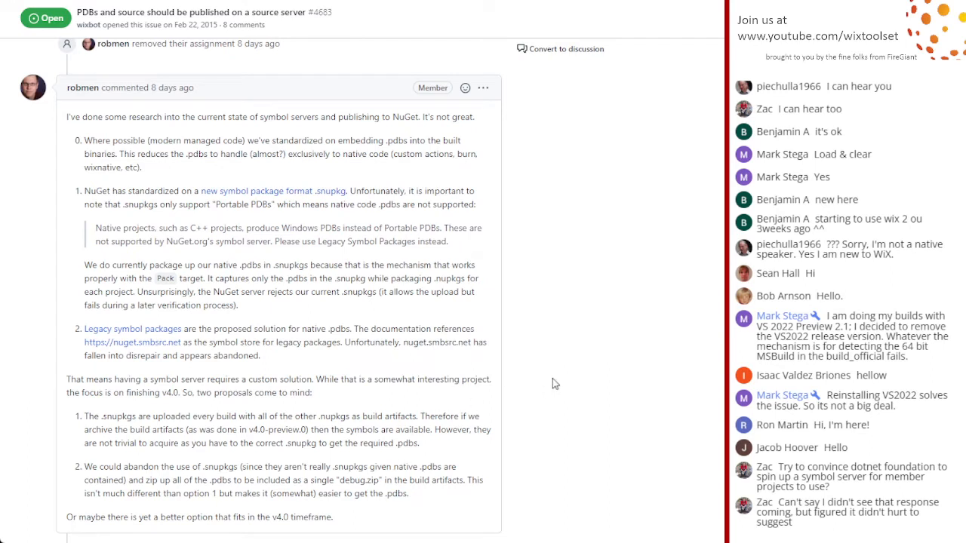
mouse_move(165, 60)
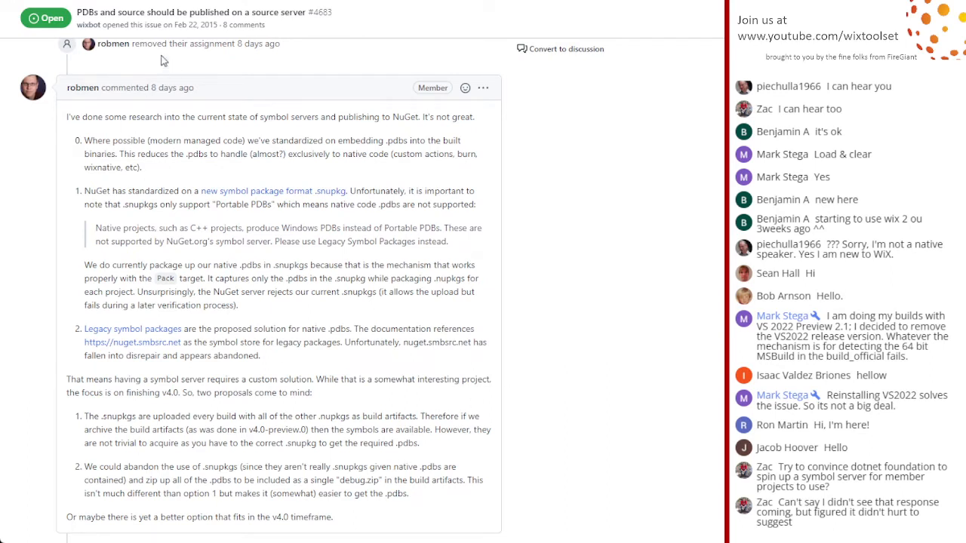
mouse_move(526, 401)
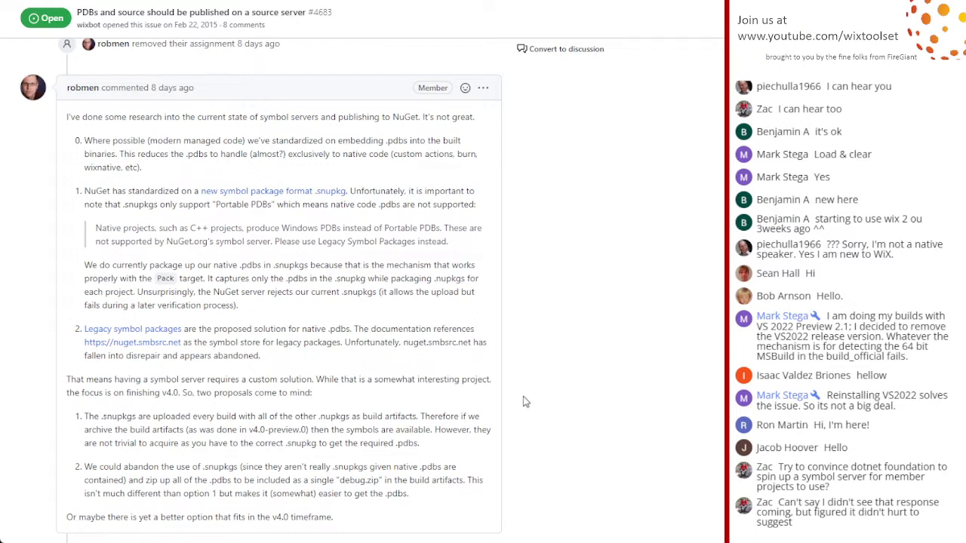
mouse_move(514, 335)
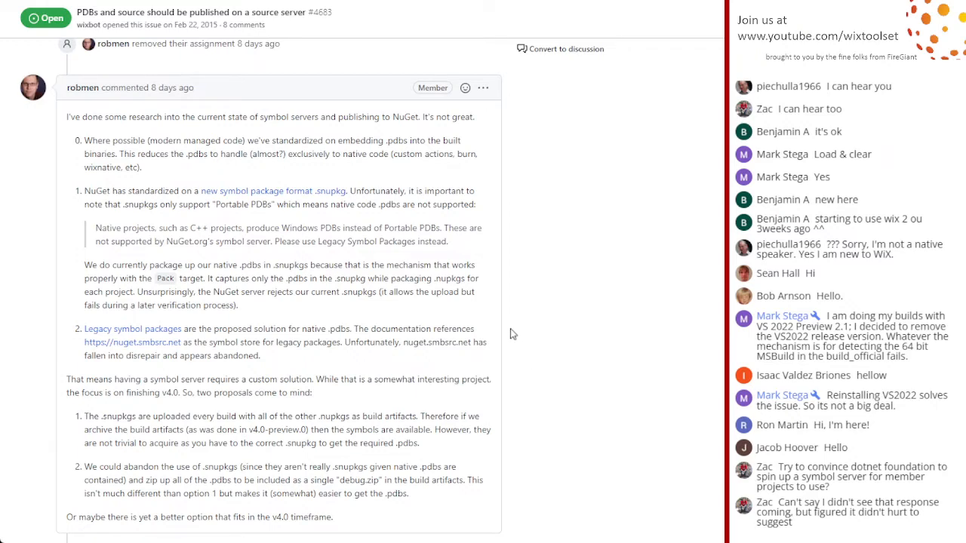
Read the barnson, rseanhall and robmen replies about a custom symbol server, then return to the issue top.
scroll(down, 3)
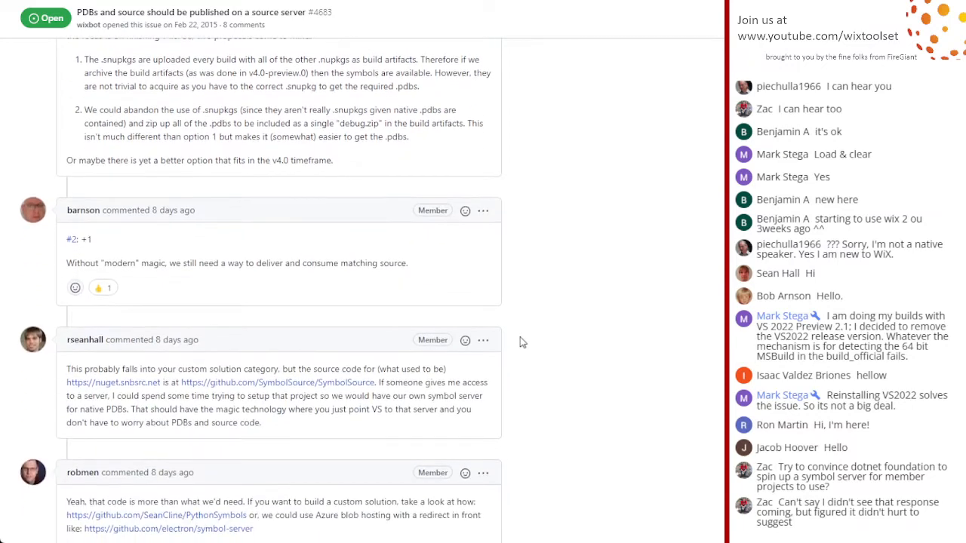
scroll(down, 3)
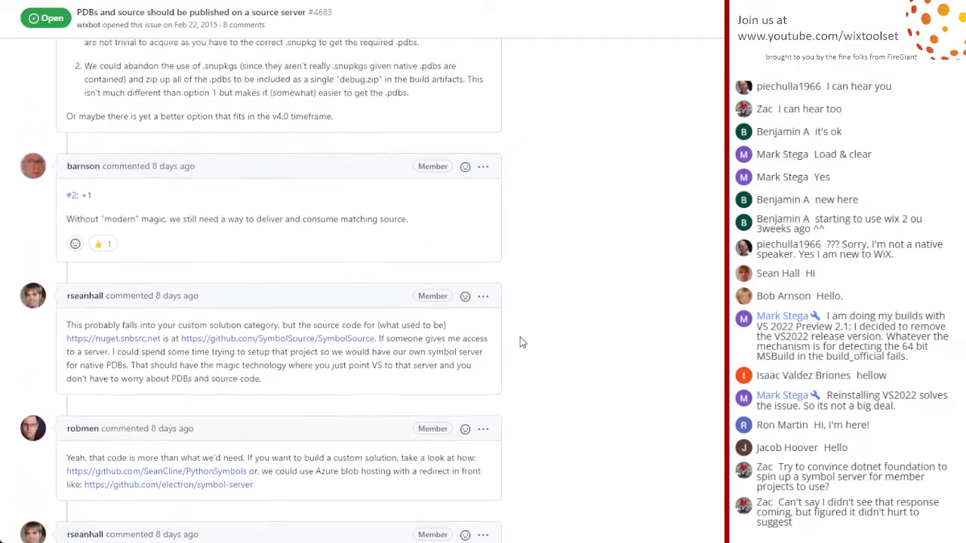
scroll(up, 3)
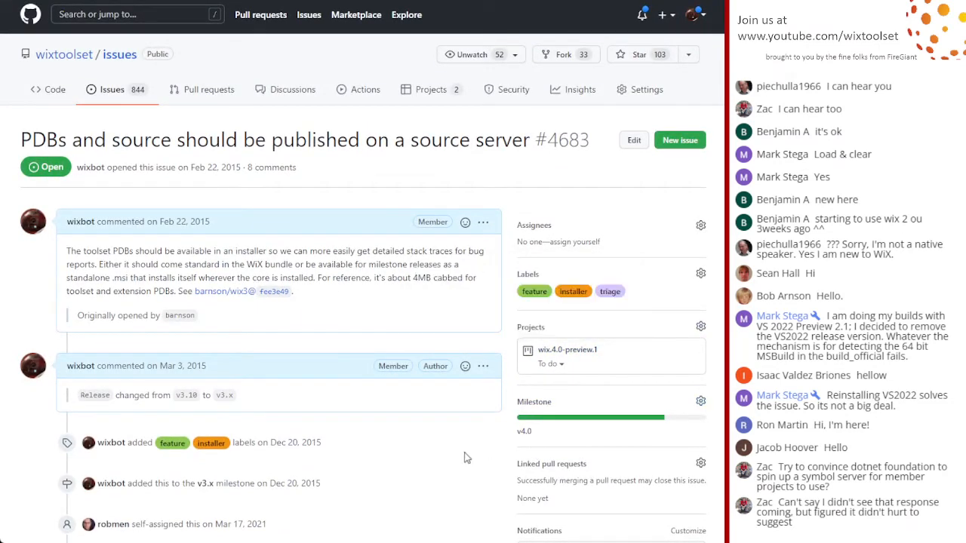
mouse_move(444, 458)
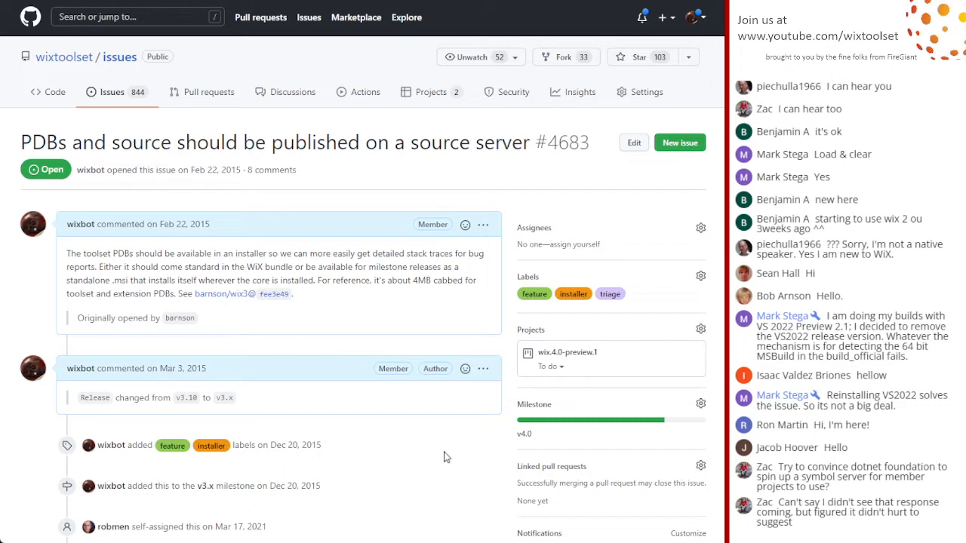
mouse_move(462, 438)
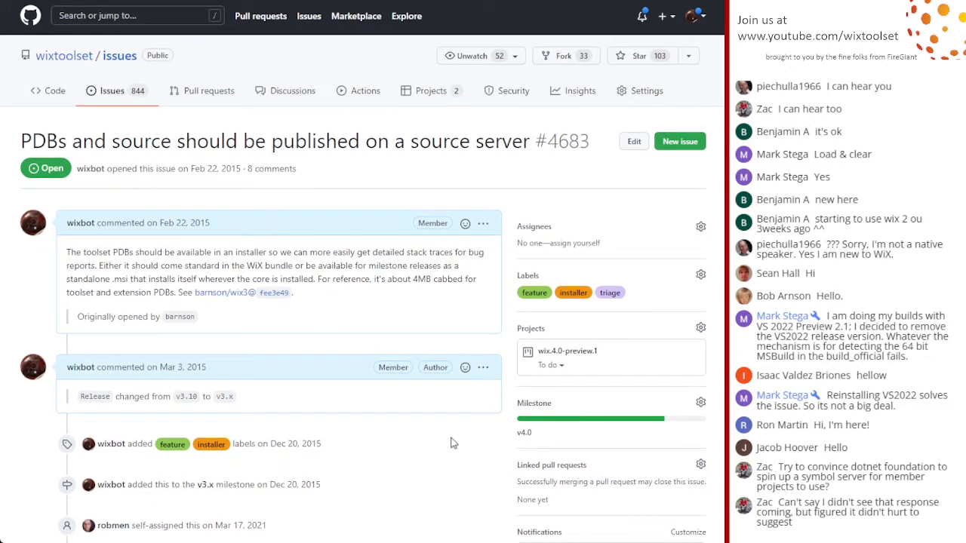
mouse_move(425, 446)
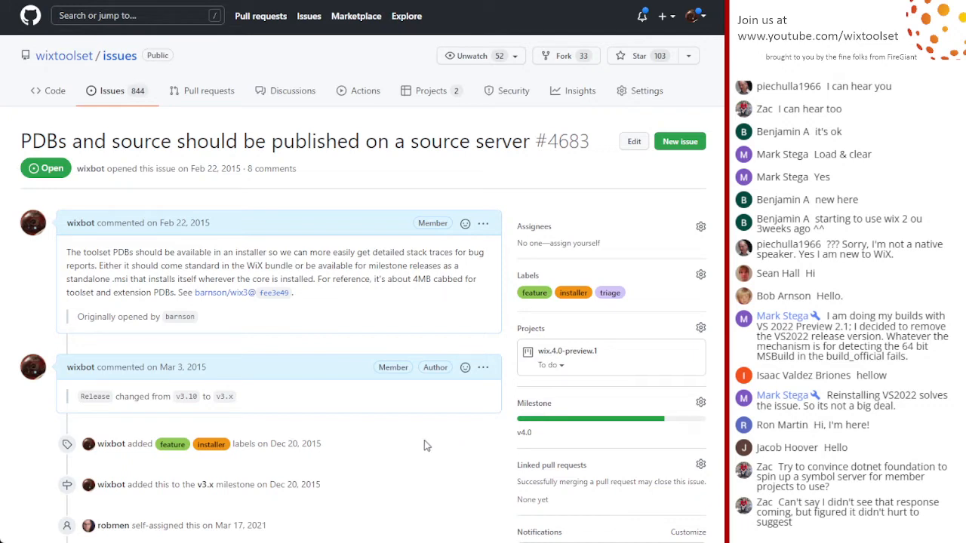
mouse_move(416, 462)
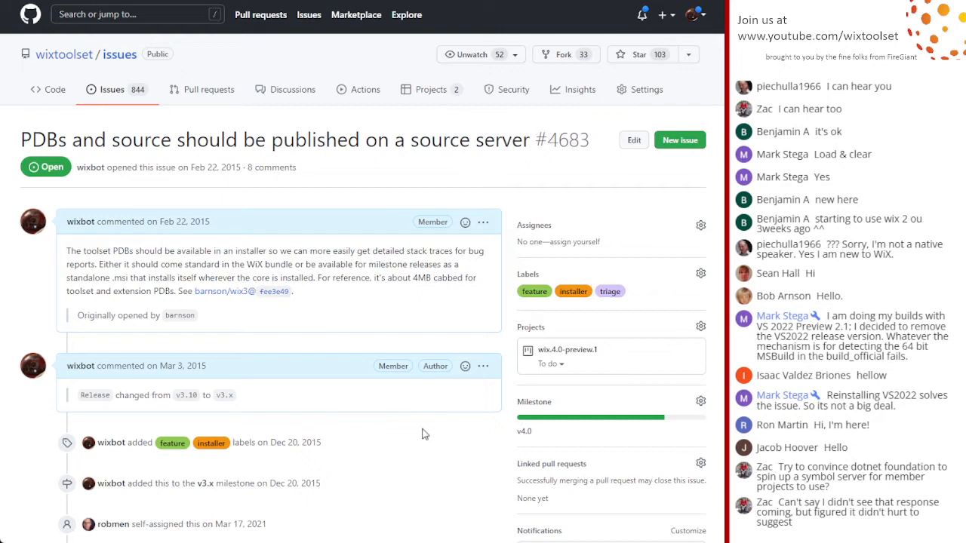
mouse_move(412, 432)
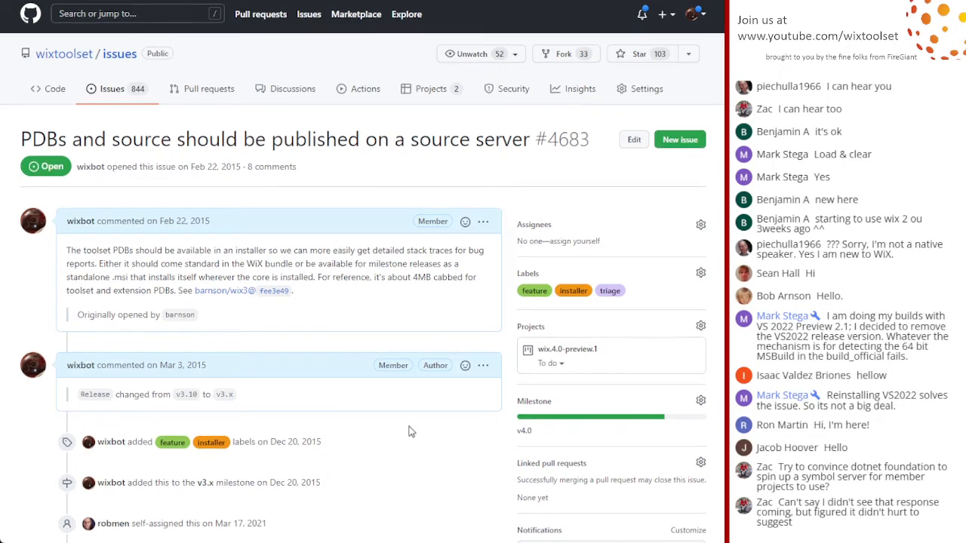
Review robmen's March 17, 2021 self-assignment and v3.x to v4.0 milestone move on #4683.
scroll(down, 3)
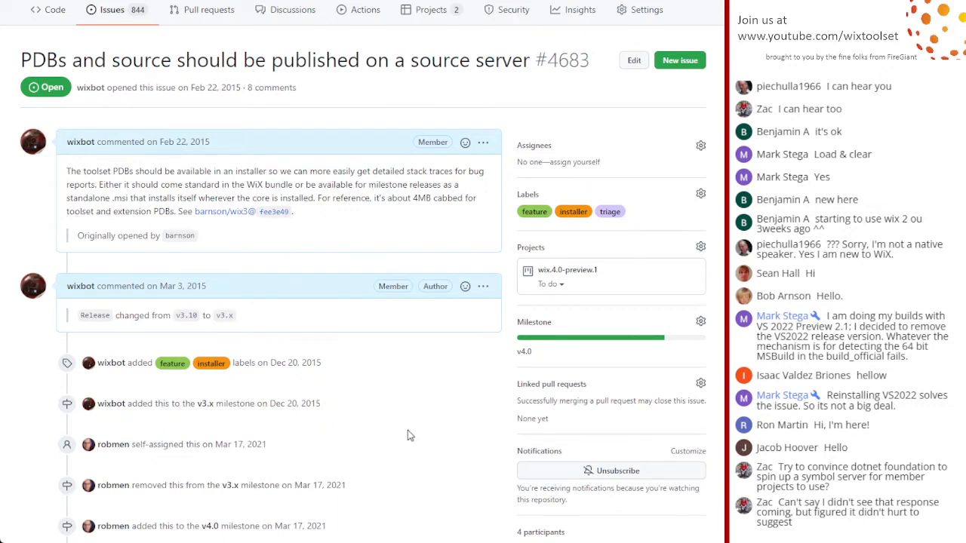
mouse_move(426, 426)
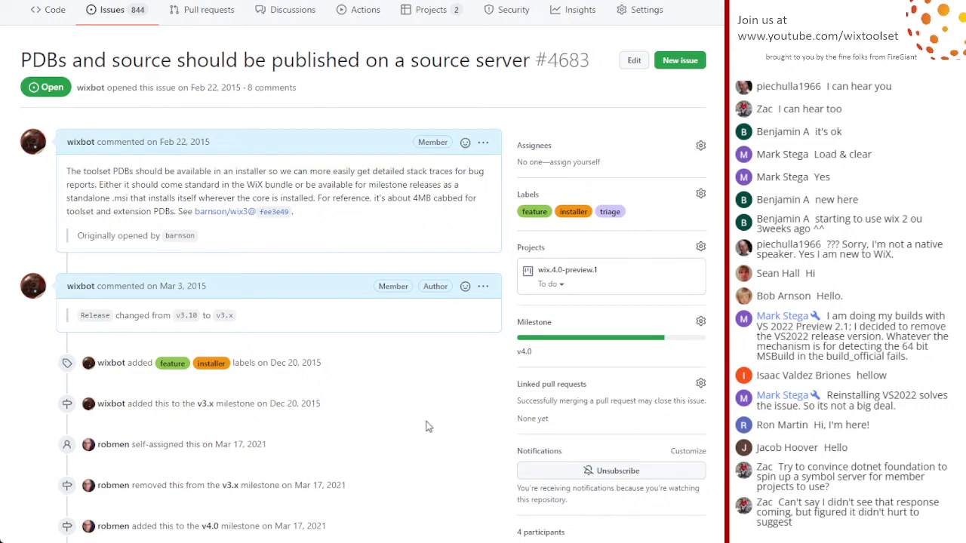
mouse_move(423, 385)
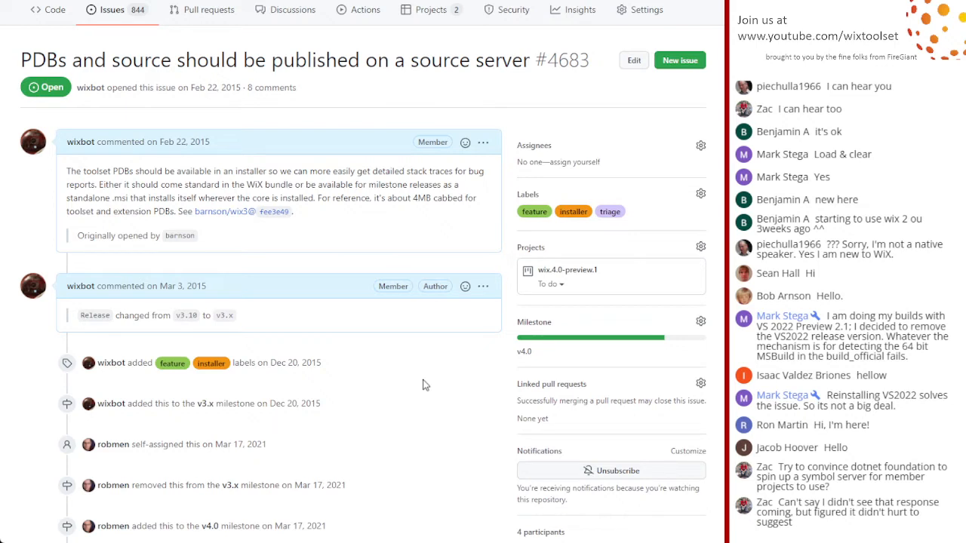
mouse_move(574, 290)
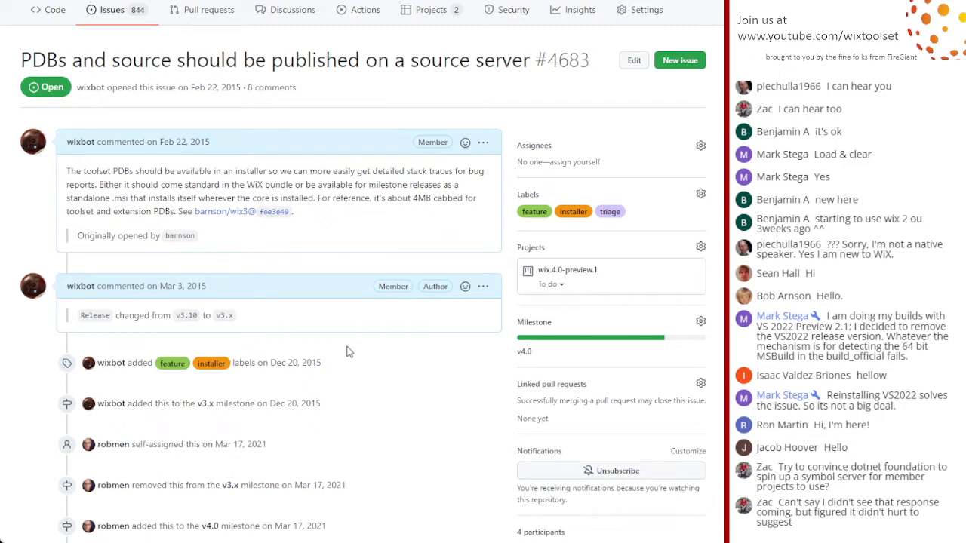
mouse_move(365, 353)
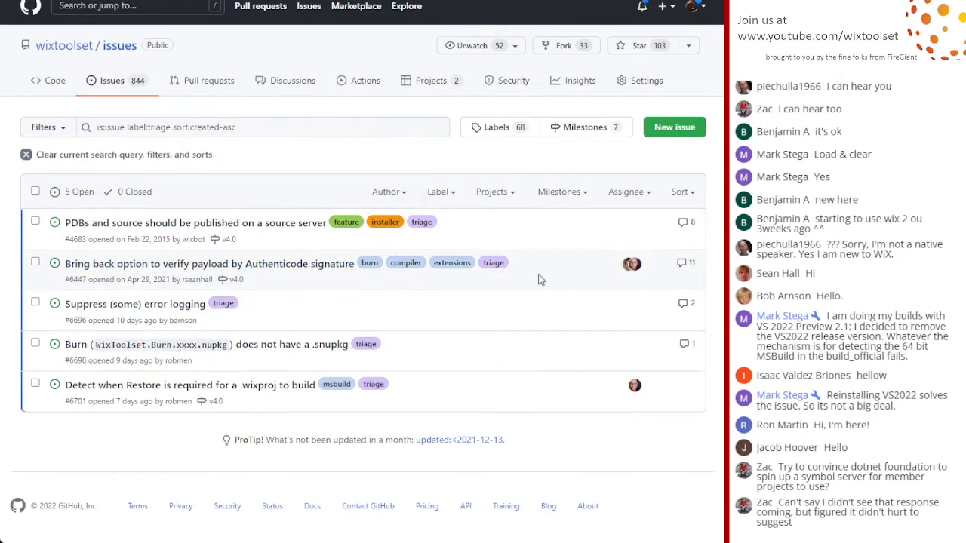
mouse_move(285, 279)
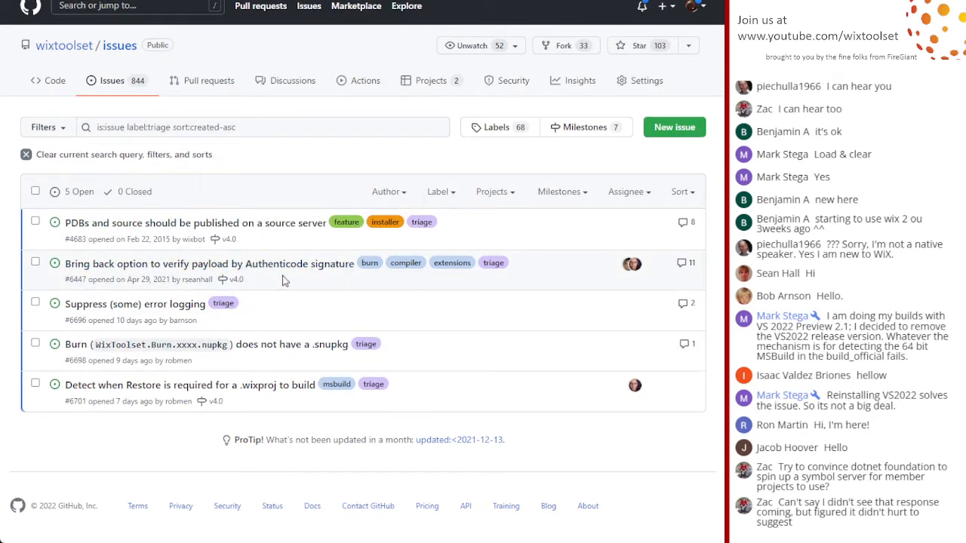
mouse_move(330, 322)
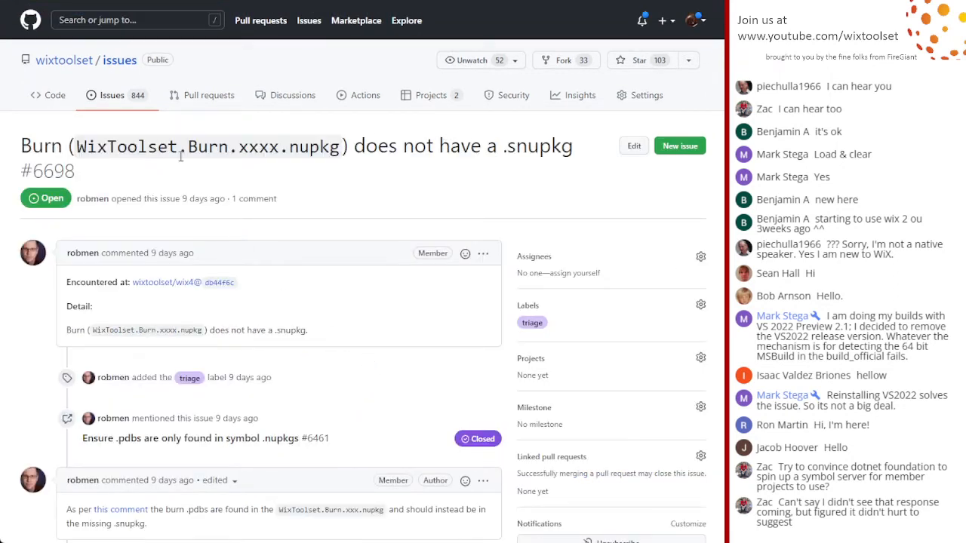
Open issue #6698 about Burn lacking a .snupkg and read its description and robmen's follow-up.
double_click(536, 145)
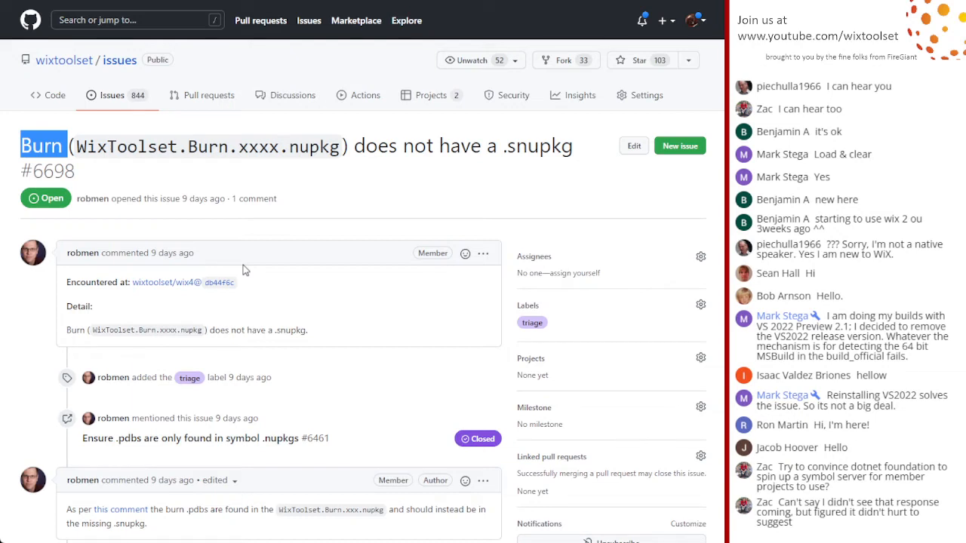
mouse_move(81, 335)
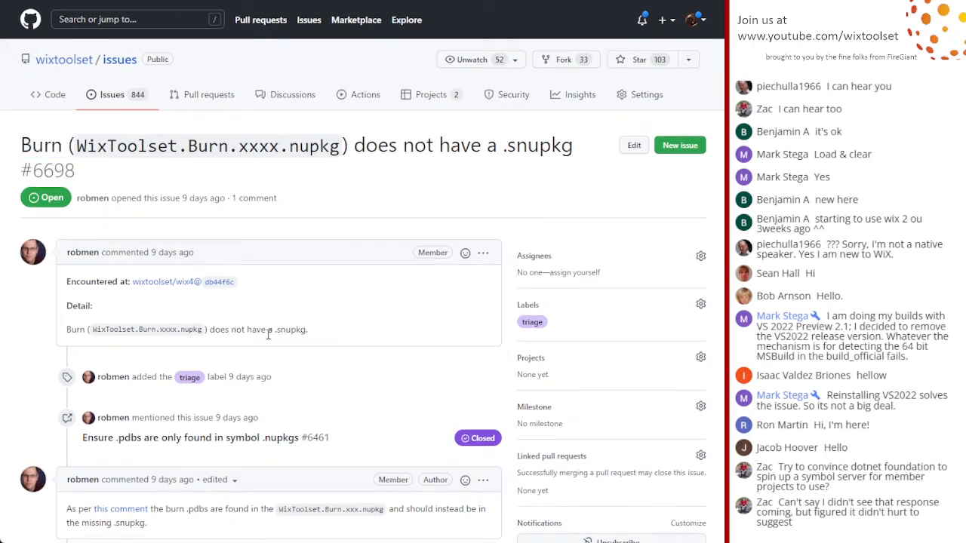
double_click(292, 329)
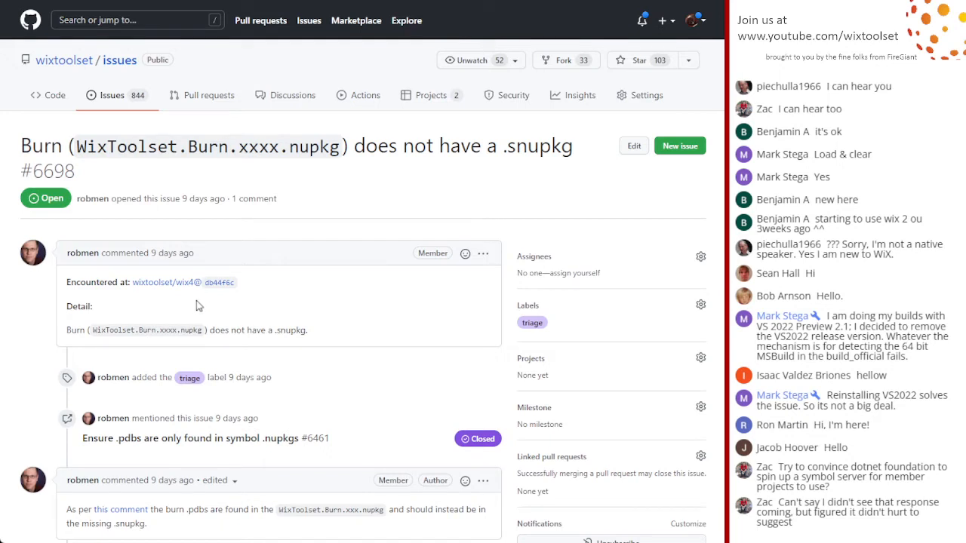
mouse_move(21, 154)
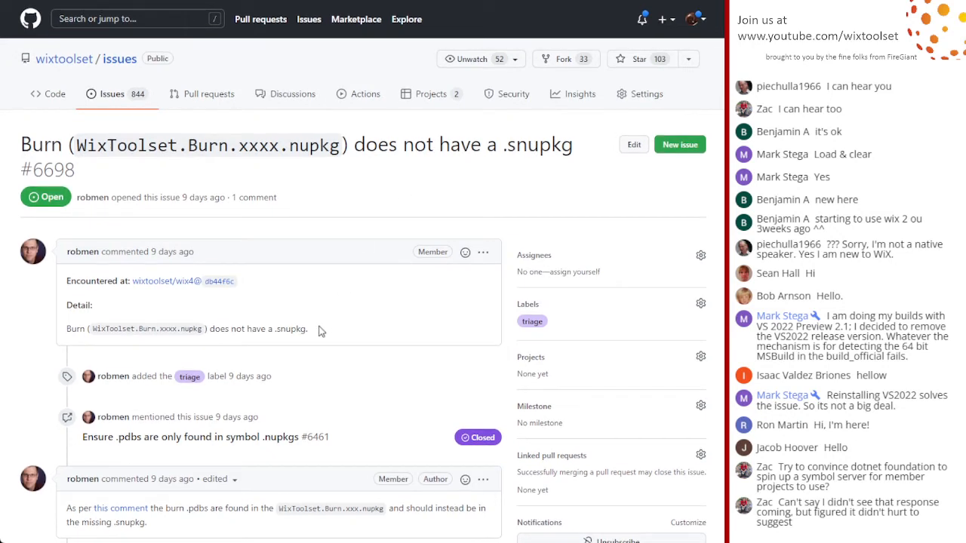
mouse_move(426, 154)
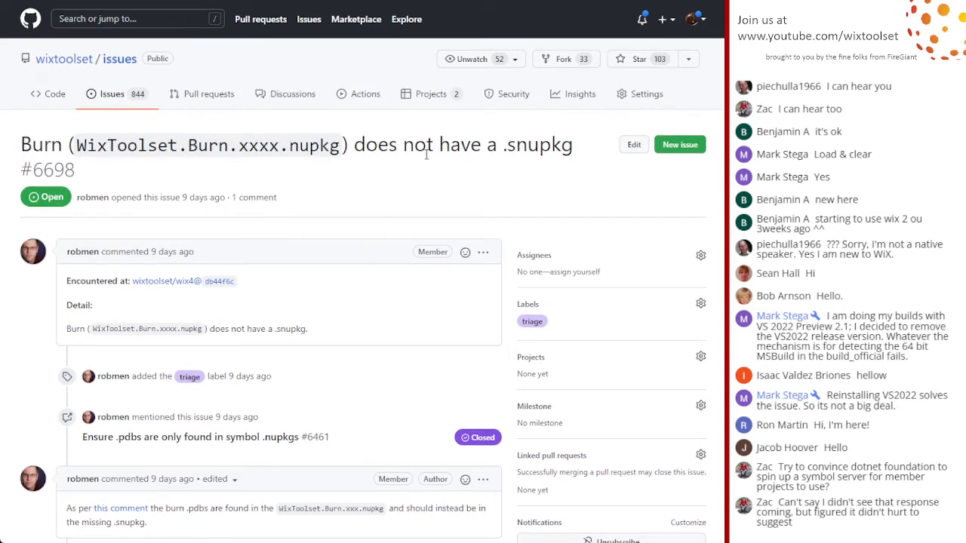
mouse_move(244, 154)
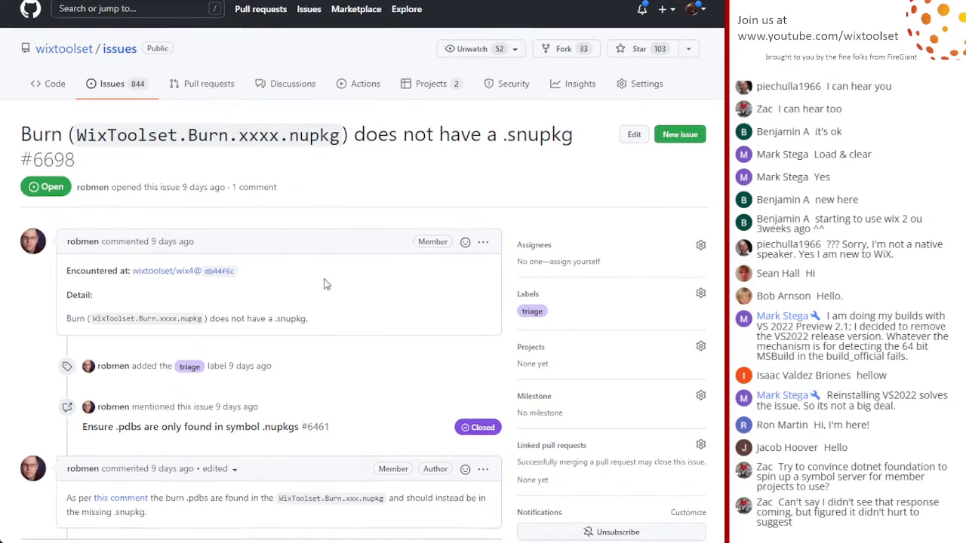
scroll(down, 3)
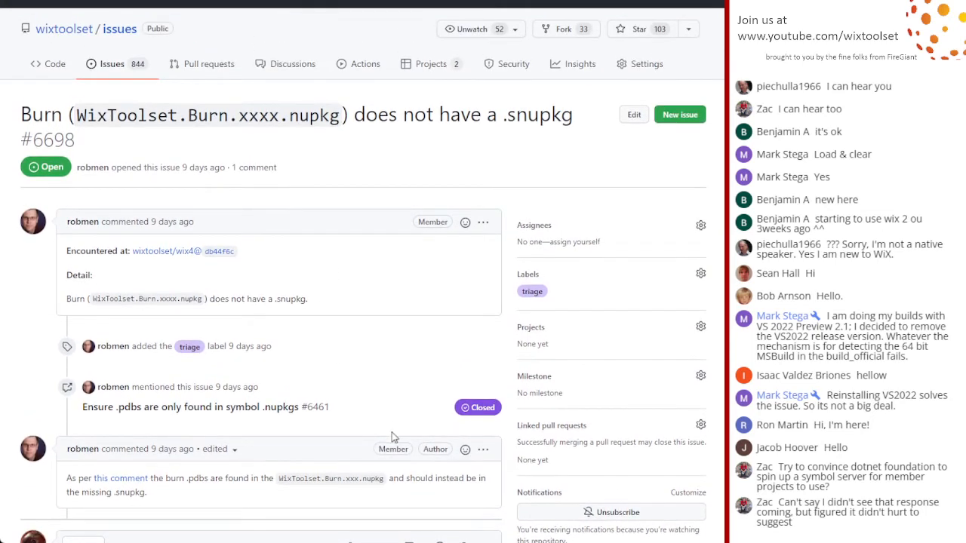
mouse_move(415, 251)
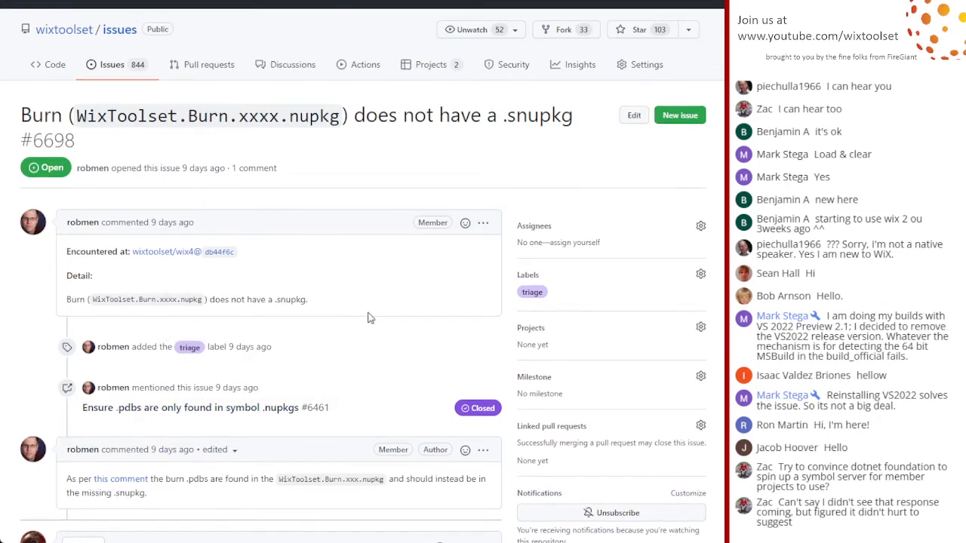
mouse_move(174, 409)
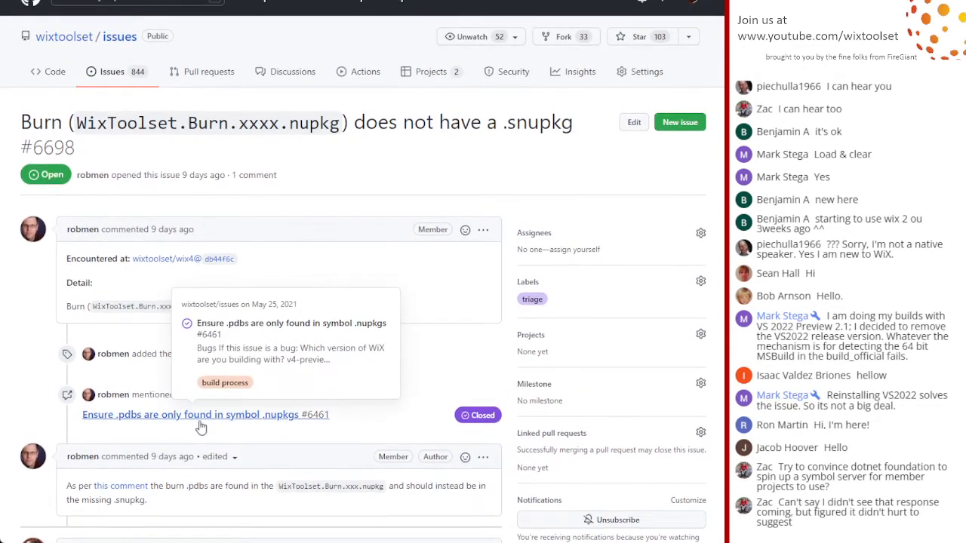
mouse_move(323, 419)
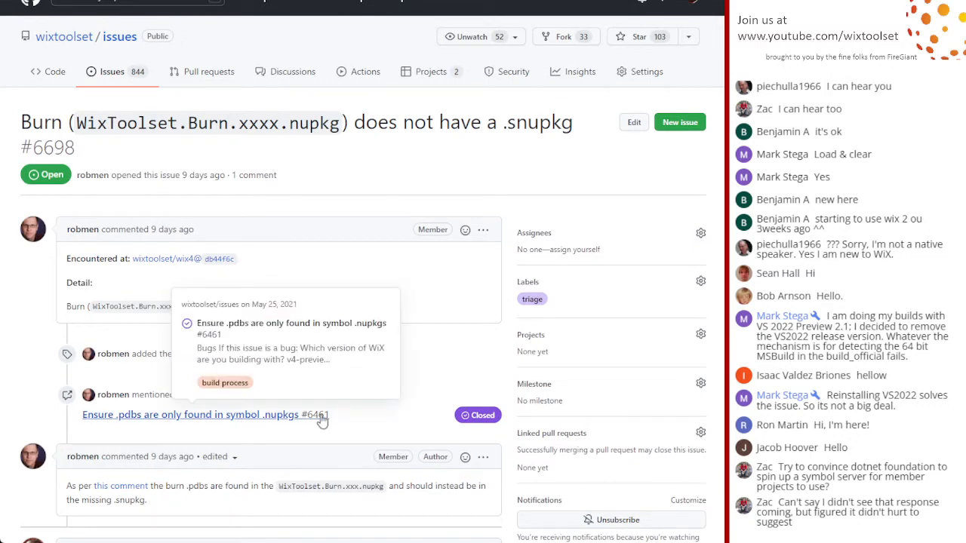
mouse_move(362, 260)
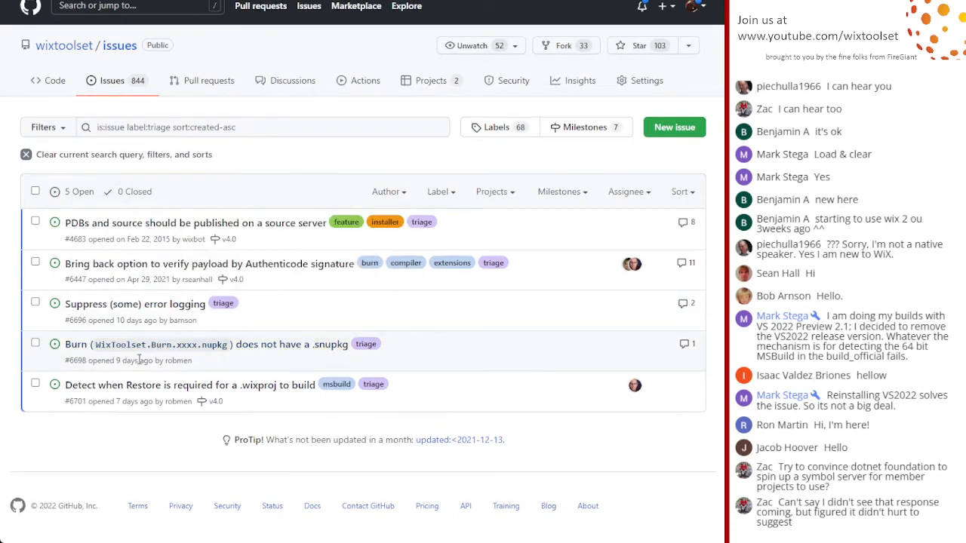
mouse_move(248, 368)
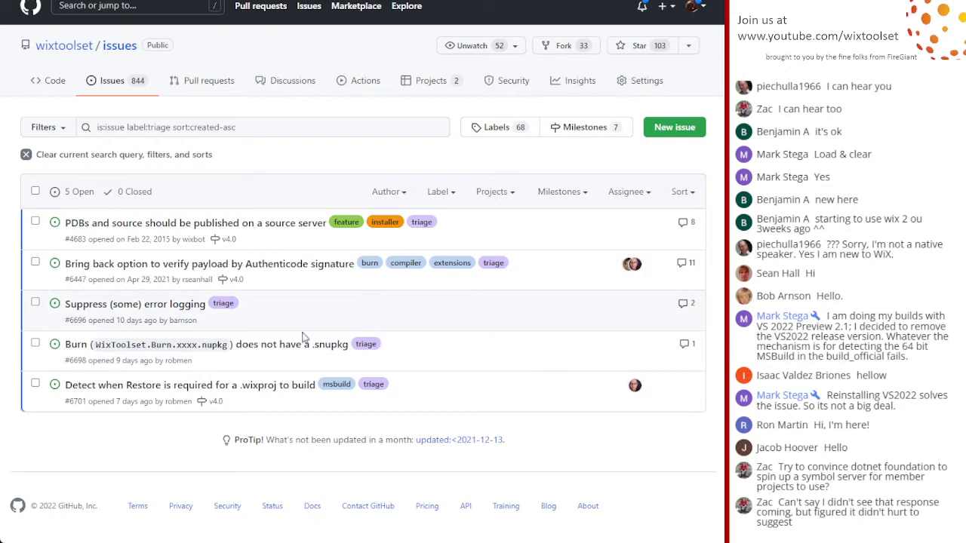
mouse_move(293, 344)
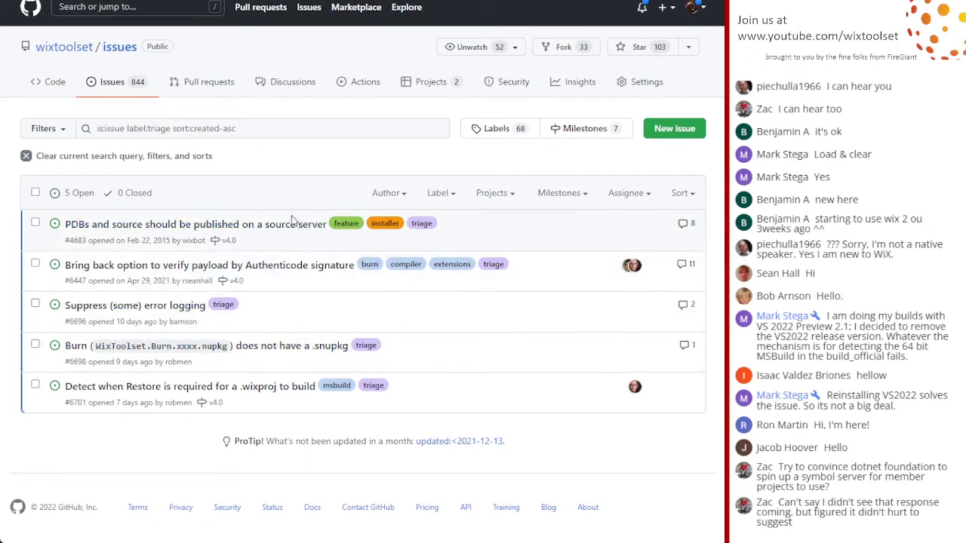
mouse_move(308, 309)
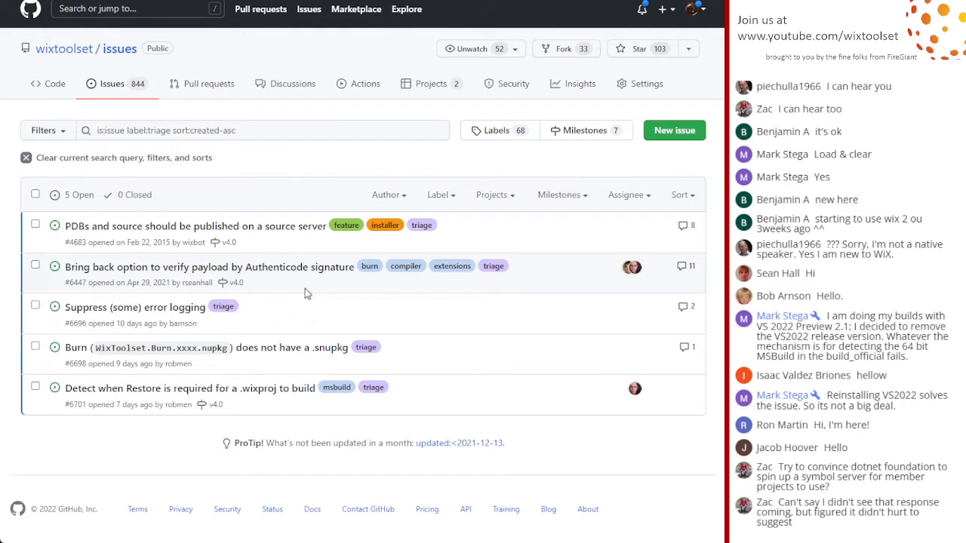
mouse_move(320, 308)
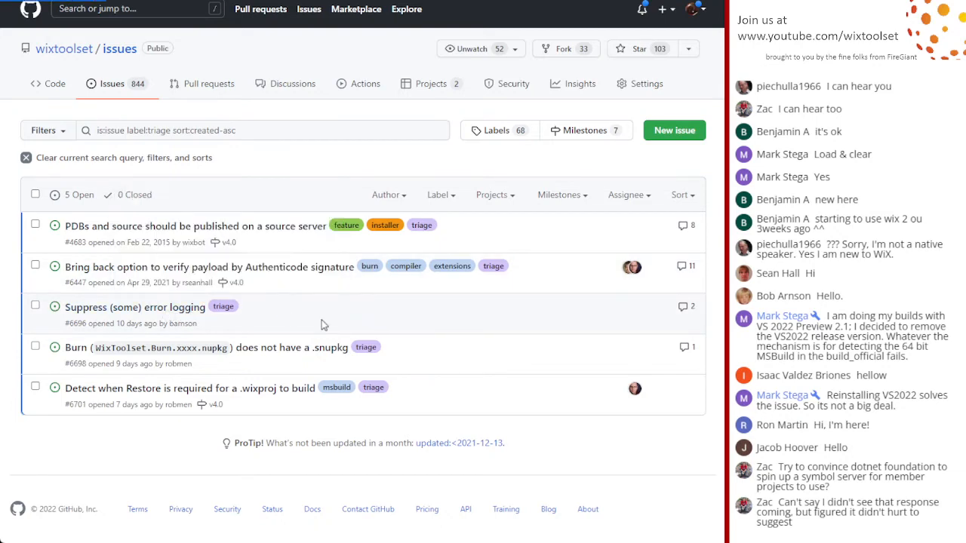
Open issue #6696 'Suppress (some) error logging' and read its registry error log and comments.
click(136, 307)
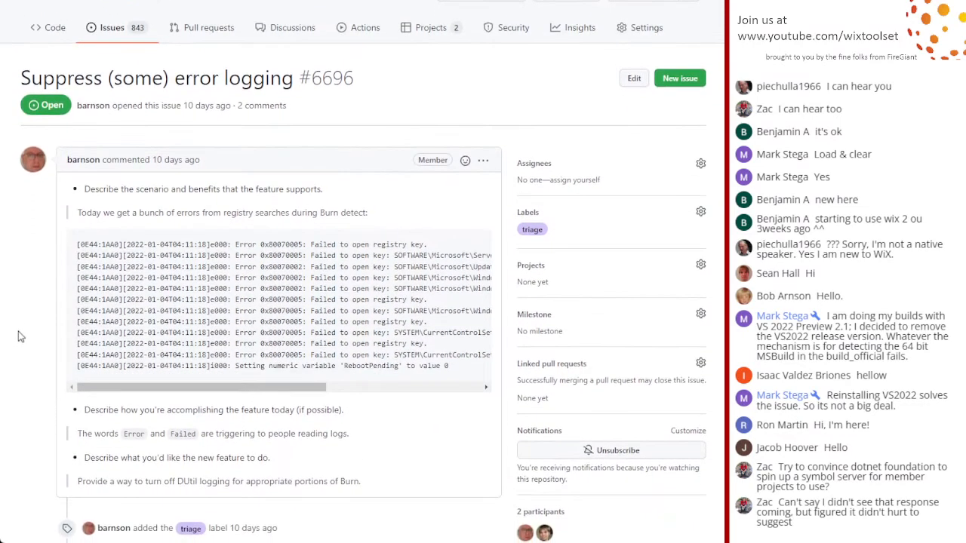
scroll(down, 3)
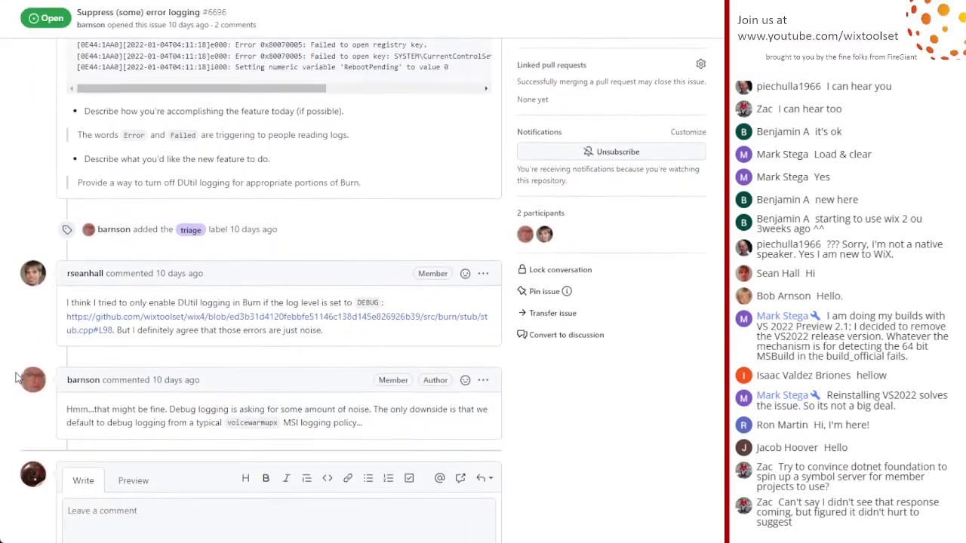
scroll(down, 3)
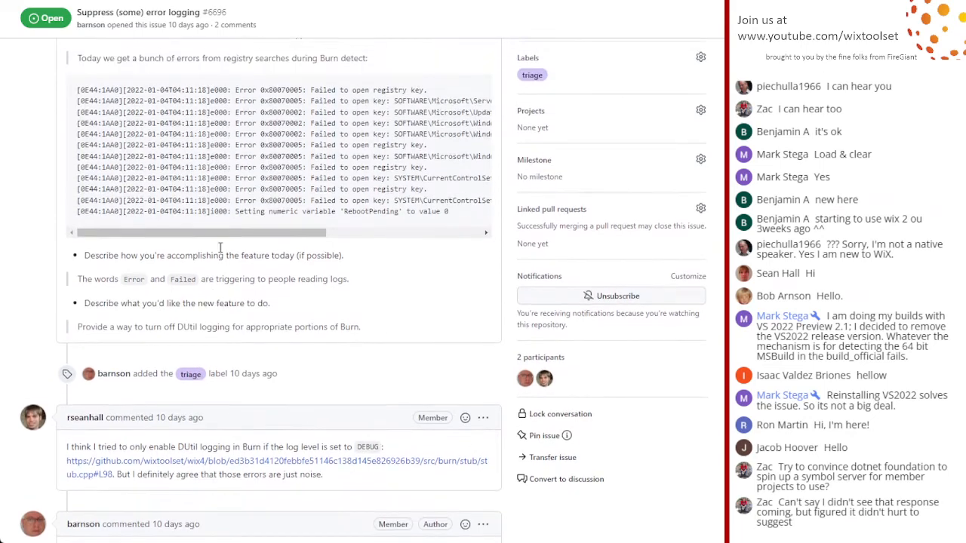
scroll(down, 3)
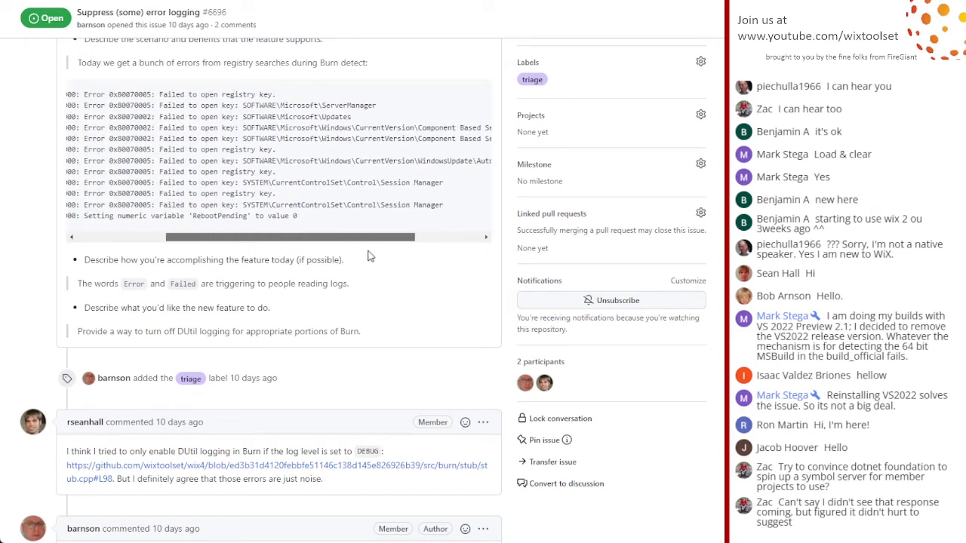
scroll(right, 3)
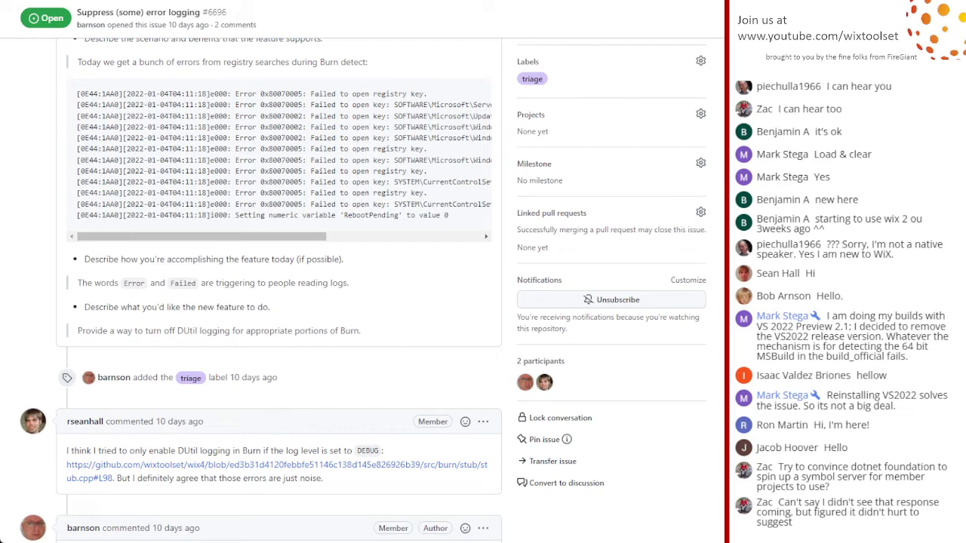
scroll(down, 3)
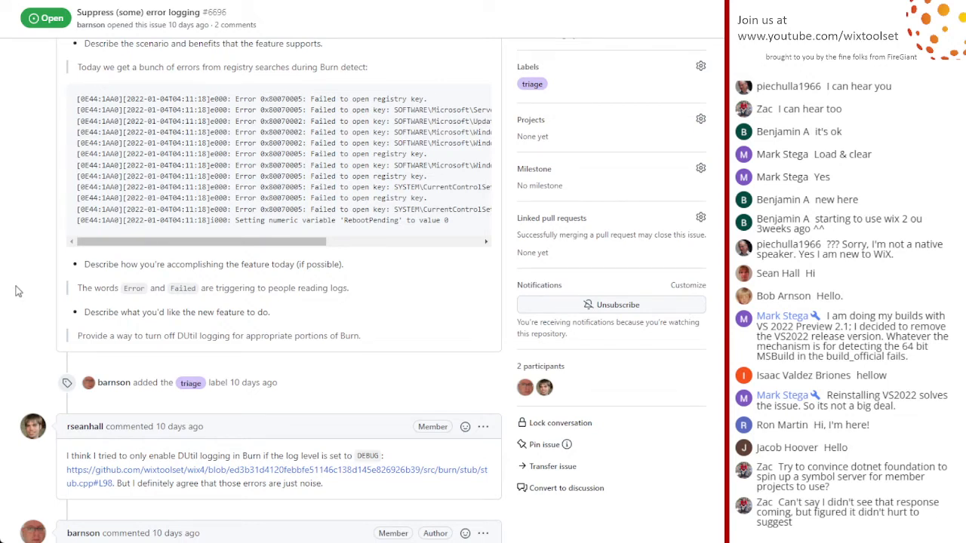
scroll(down, 3)
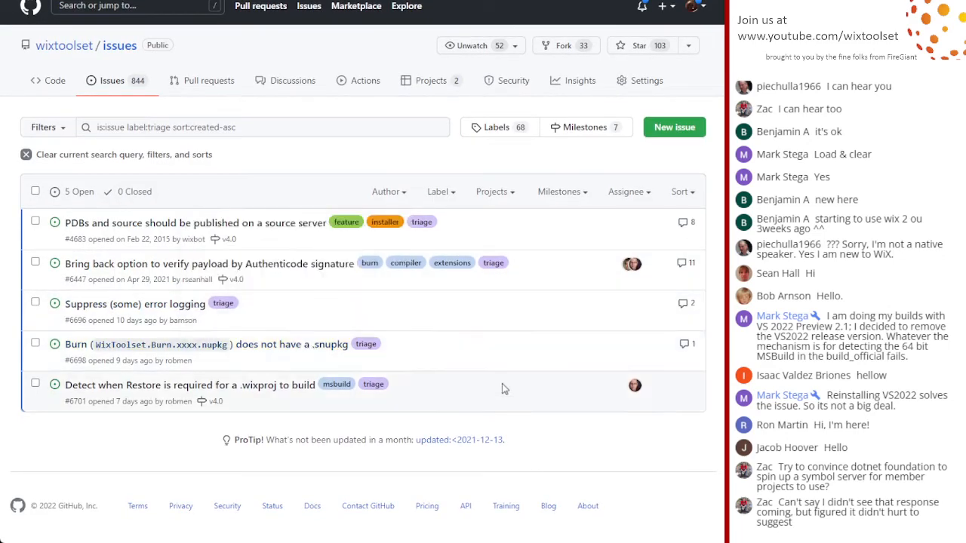
mouse_move(260, 385)
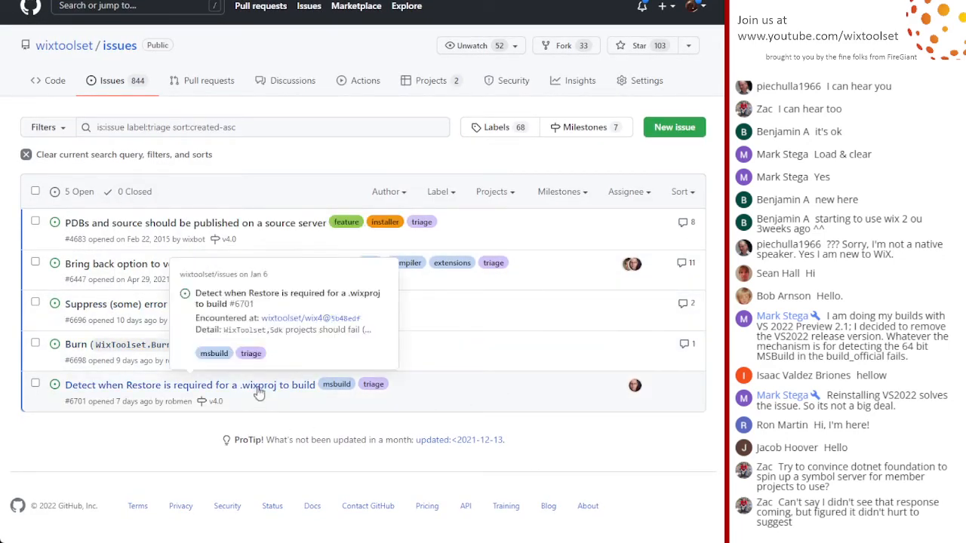
Open issue #6701 'Detect when Restore is required for a .wixproj to build'.
click(190, 385)
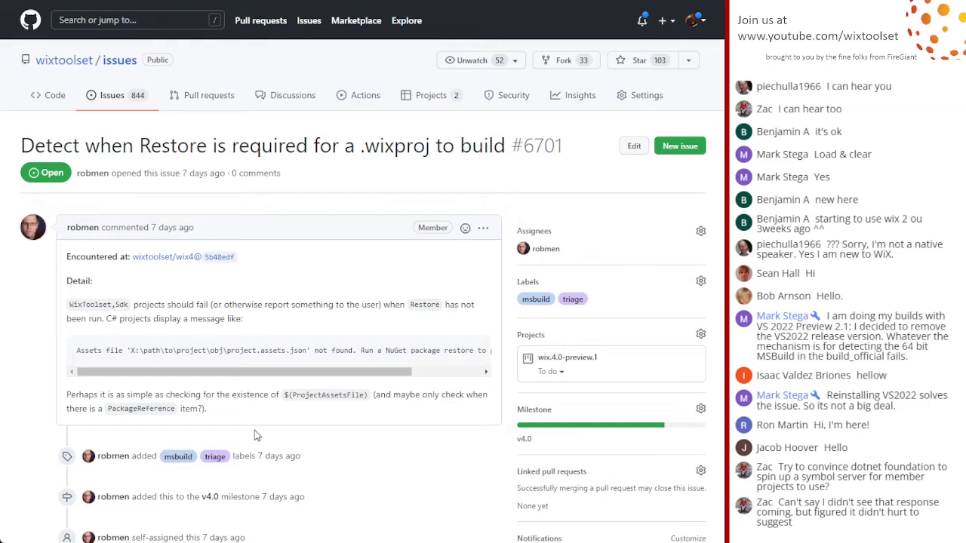
mouse_move(320, 364)
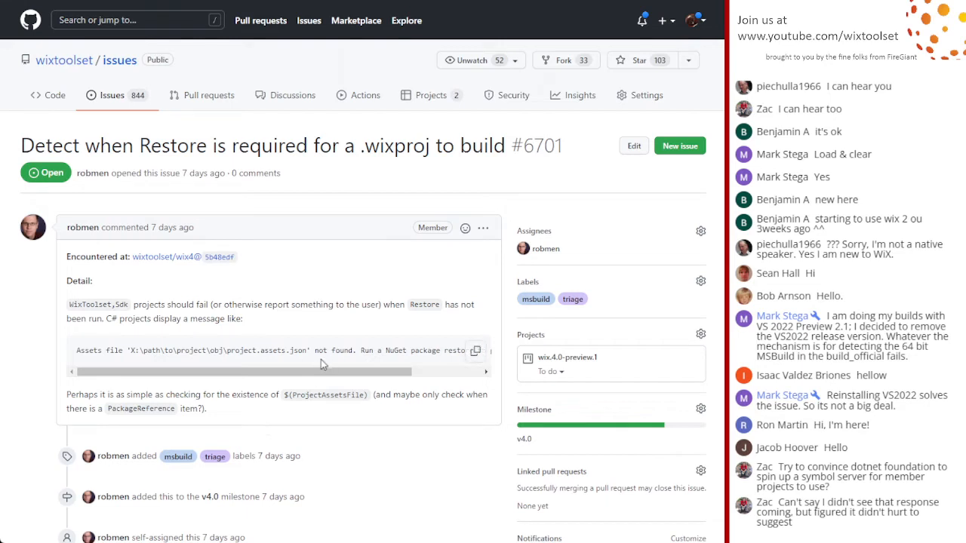
drag(325, 364, 453, 364)
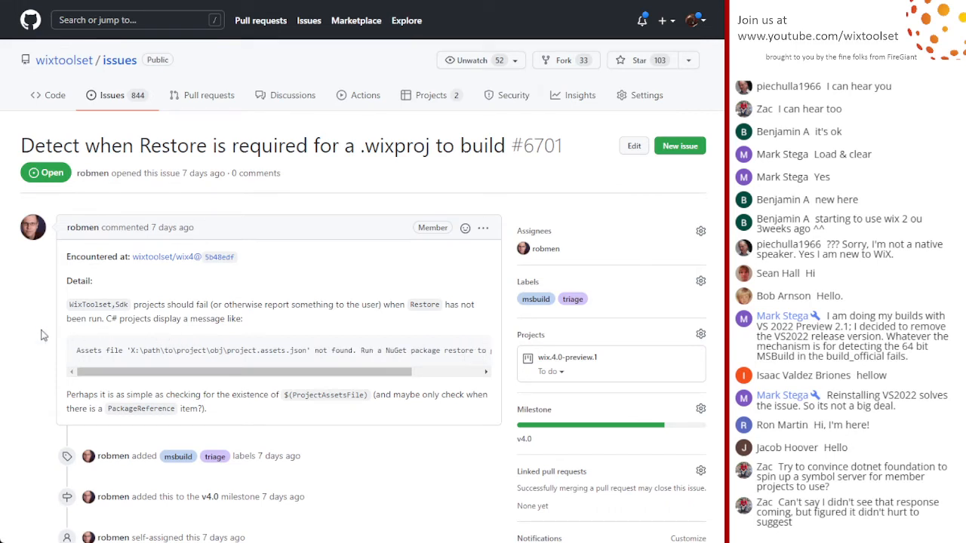
mouse_move(465, 207)
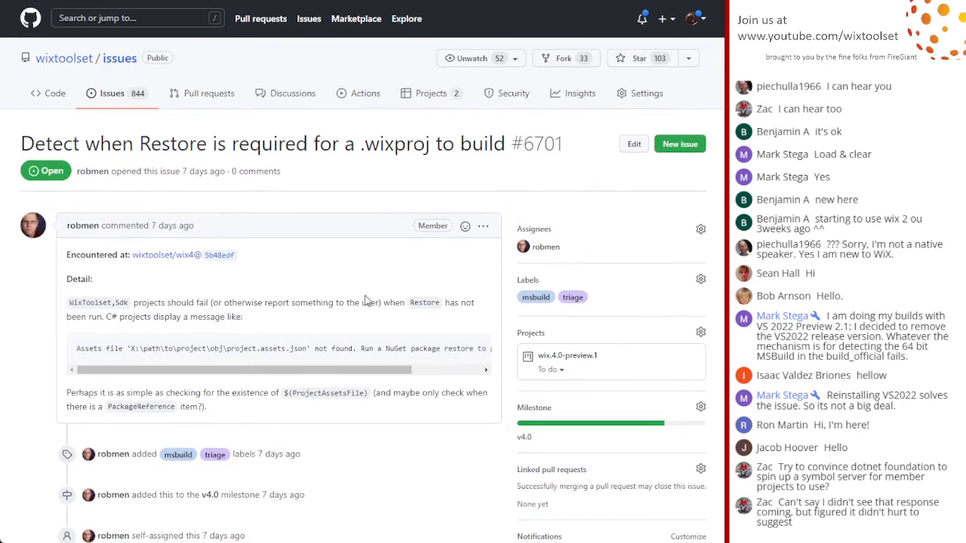
scroll(down, 3)
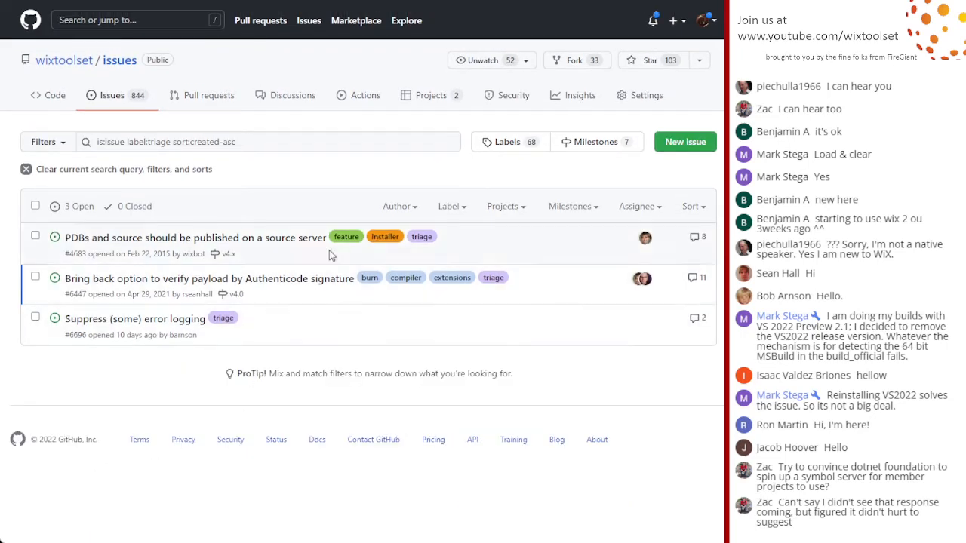
mouse_move(169, 390)
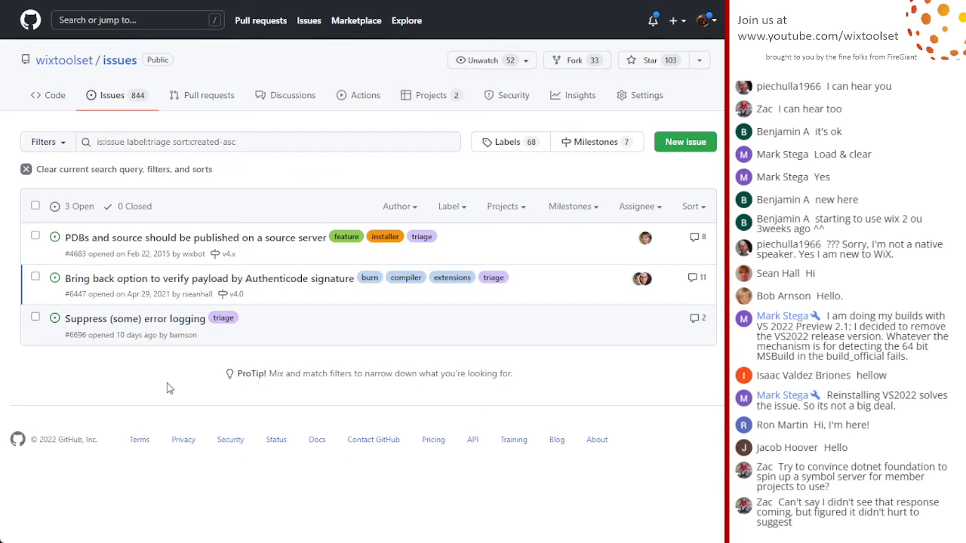
mouse_move(166, 386)
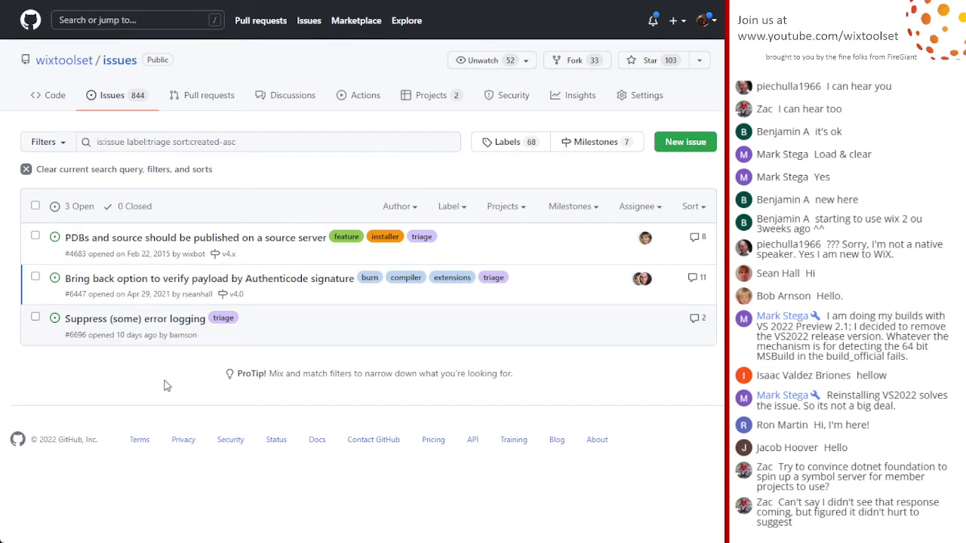